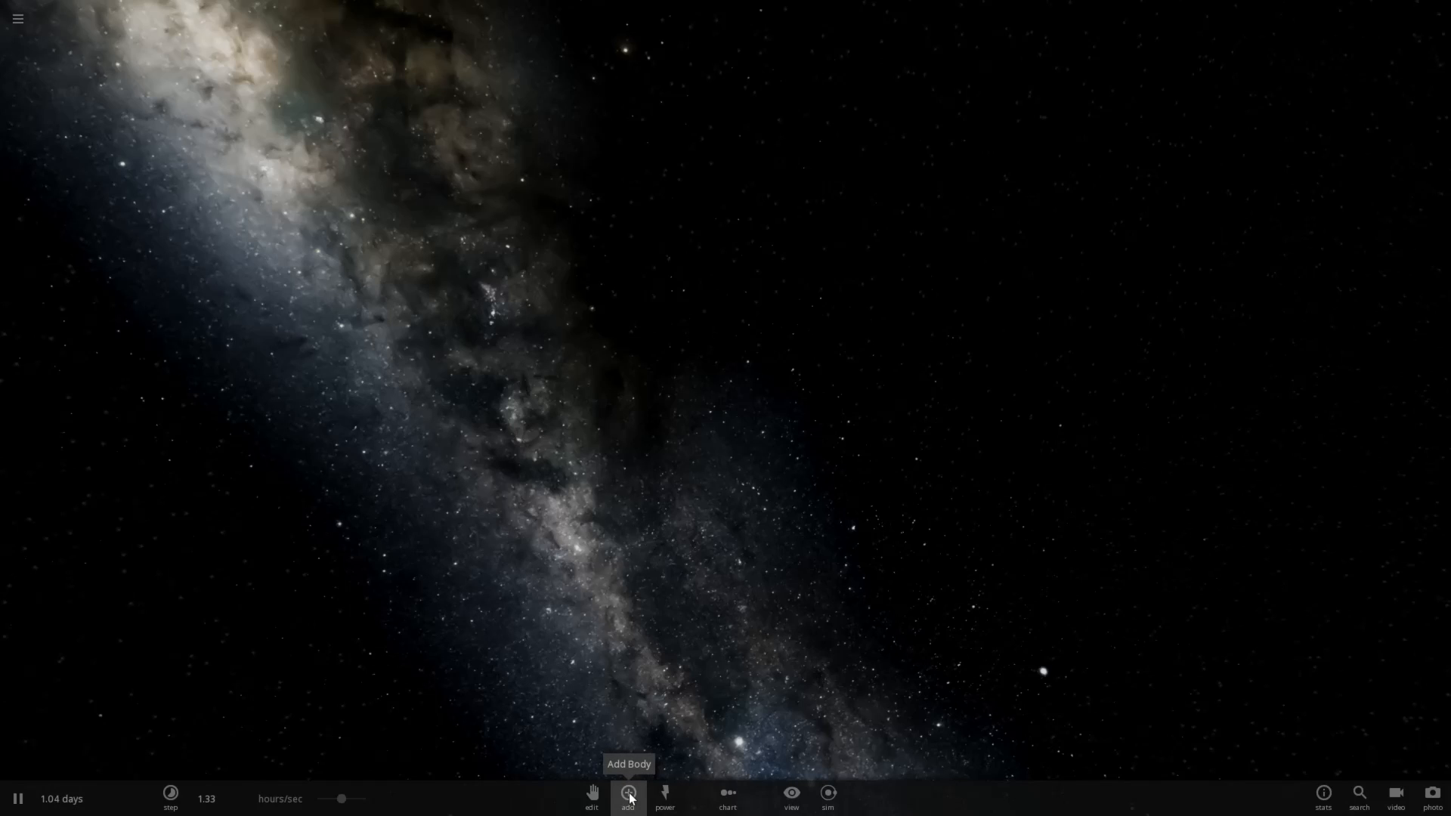
Bring up the Add Body catalogue of stars and planets over the empty scene.
click(628, 794)
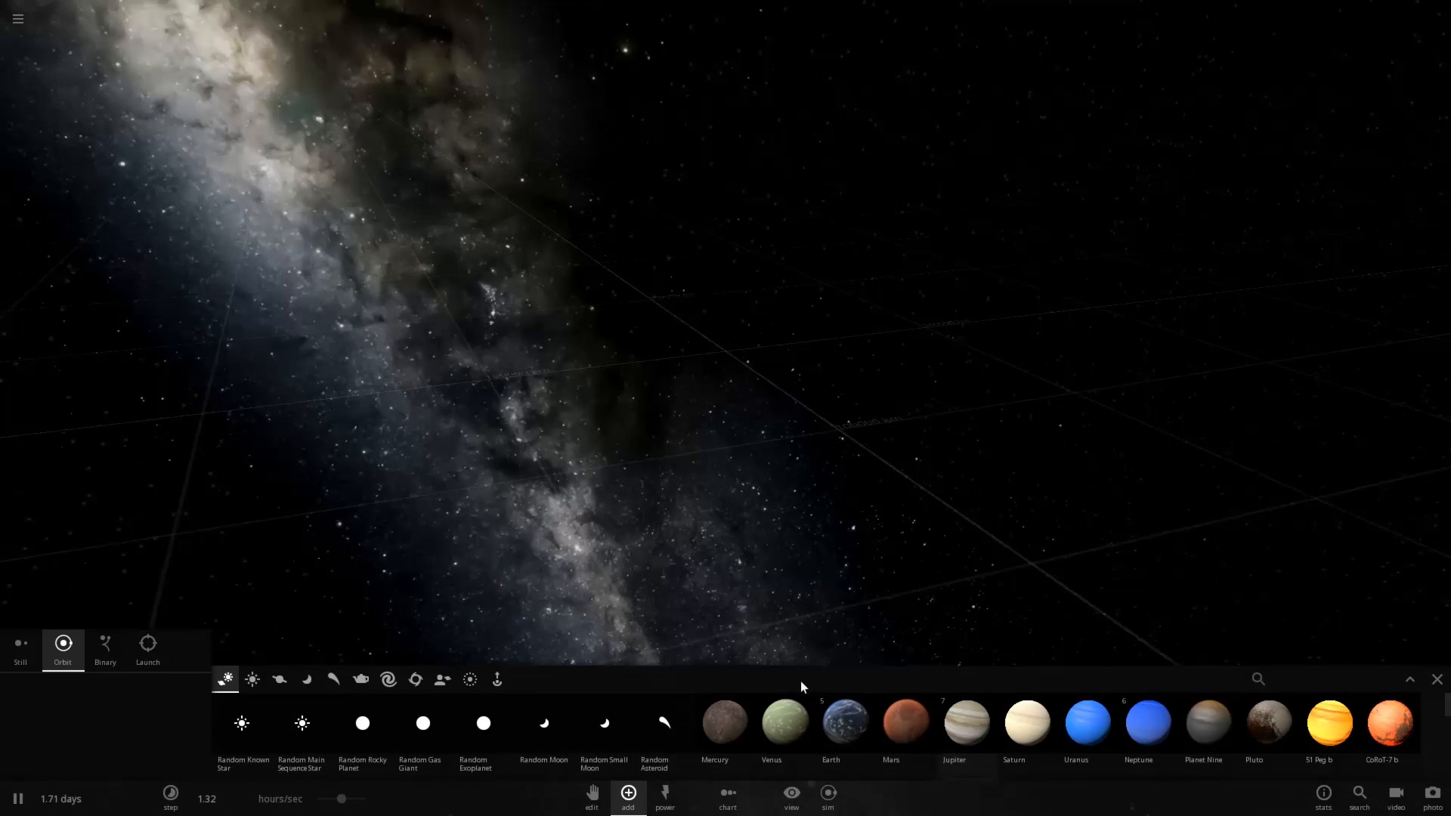
Place an Earth and raise its mass to 5 Jupiter masses with radius locked at 6456 km.
click(830, 731)
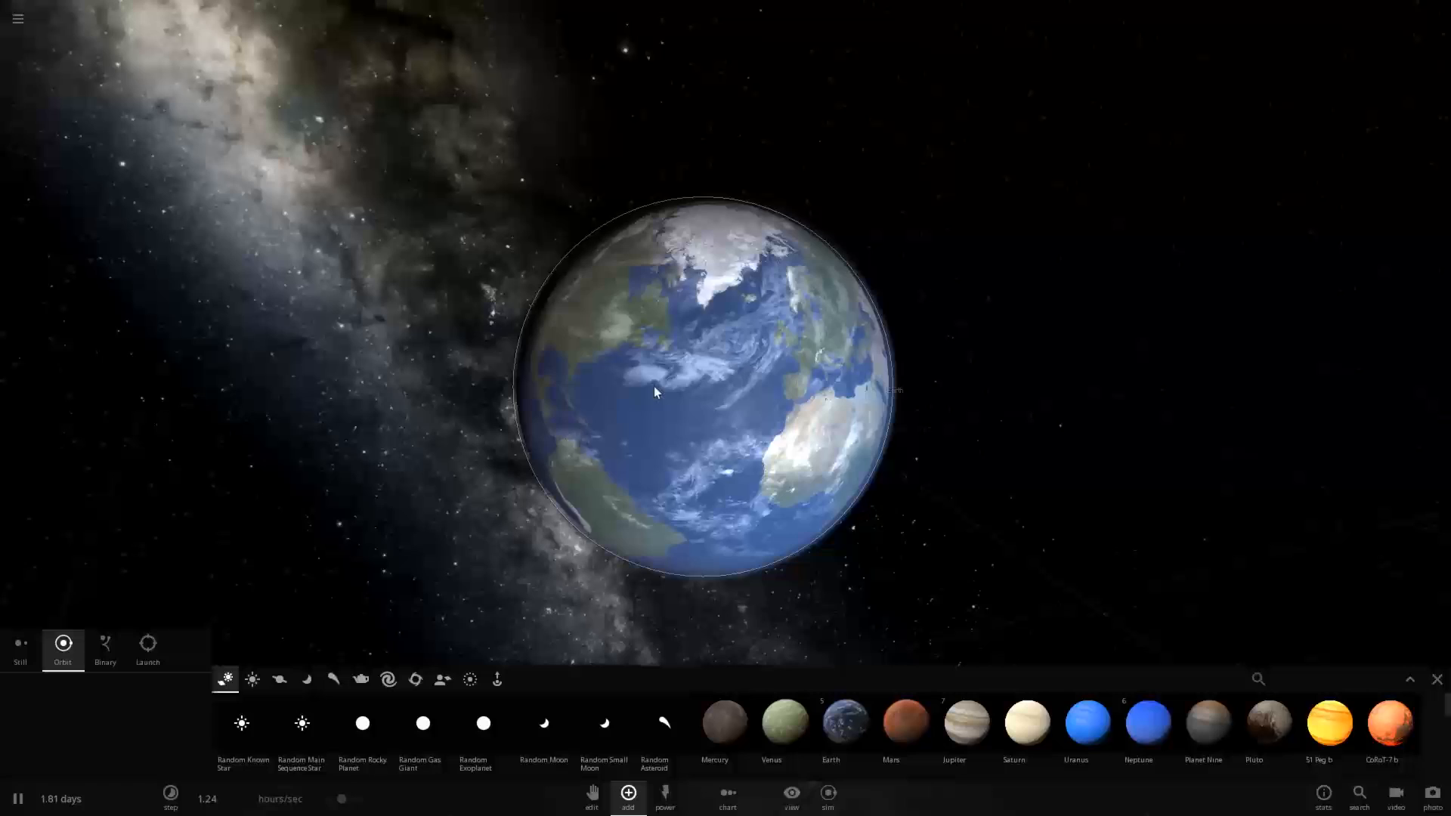
click(666, 388)
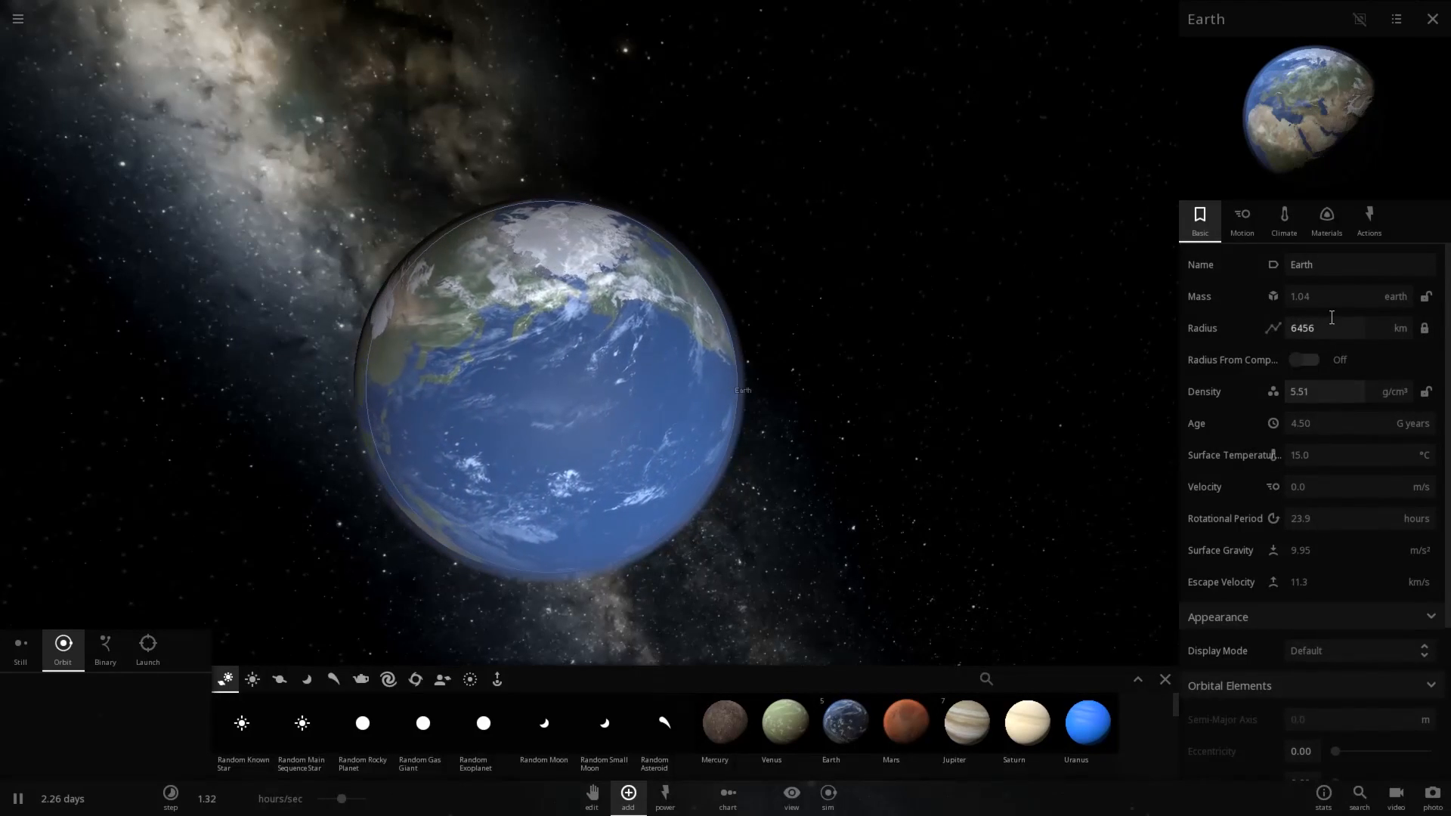
click(1300, 296)
text(5)
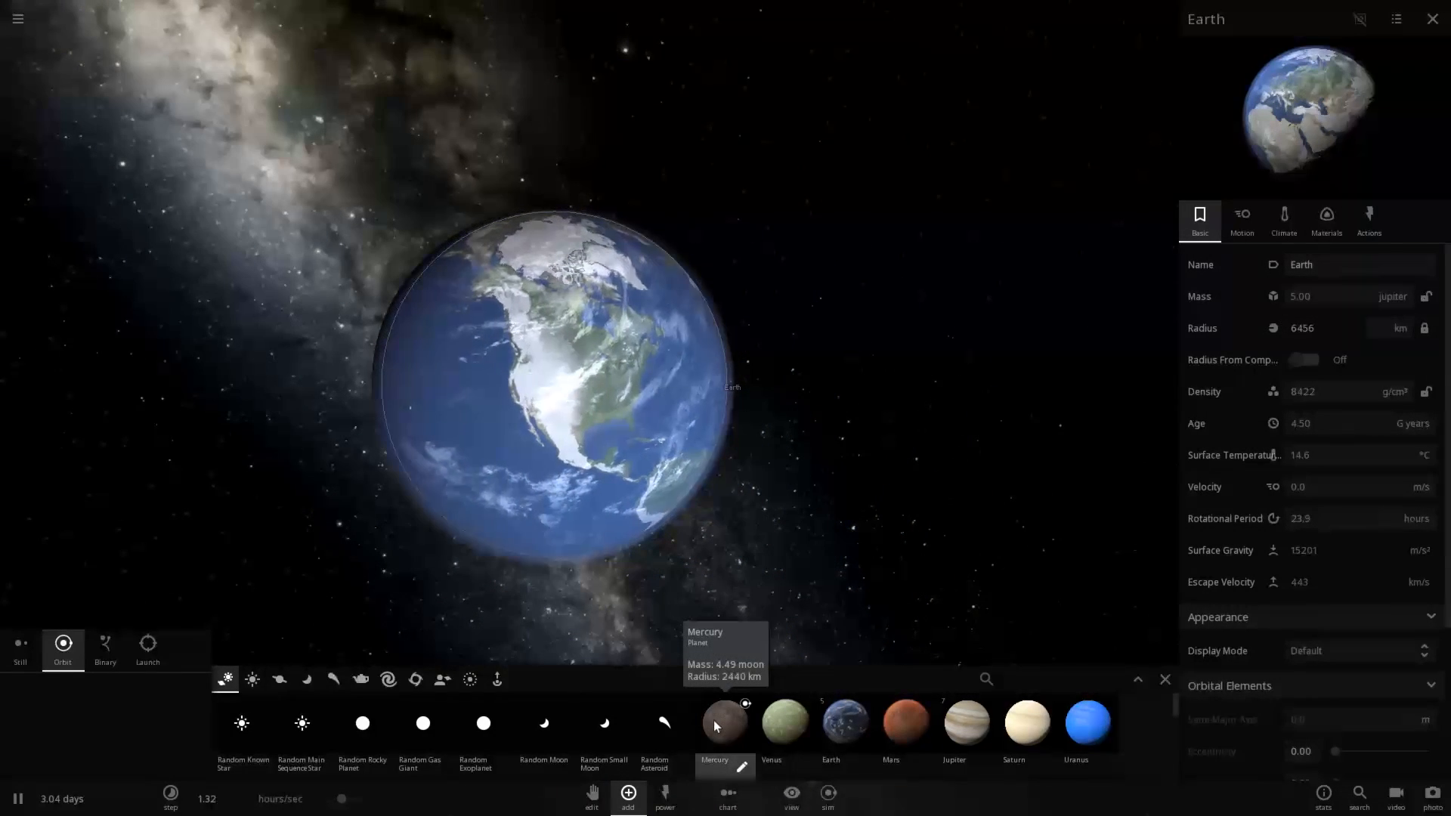
Place a Jupiter beside the heavy Earth and let the two collide.
click(967, 723)
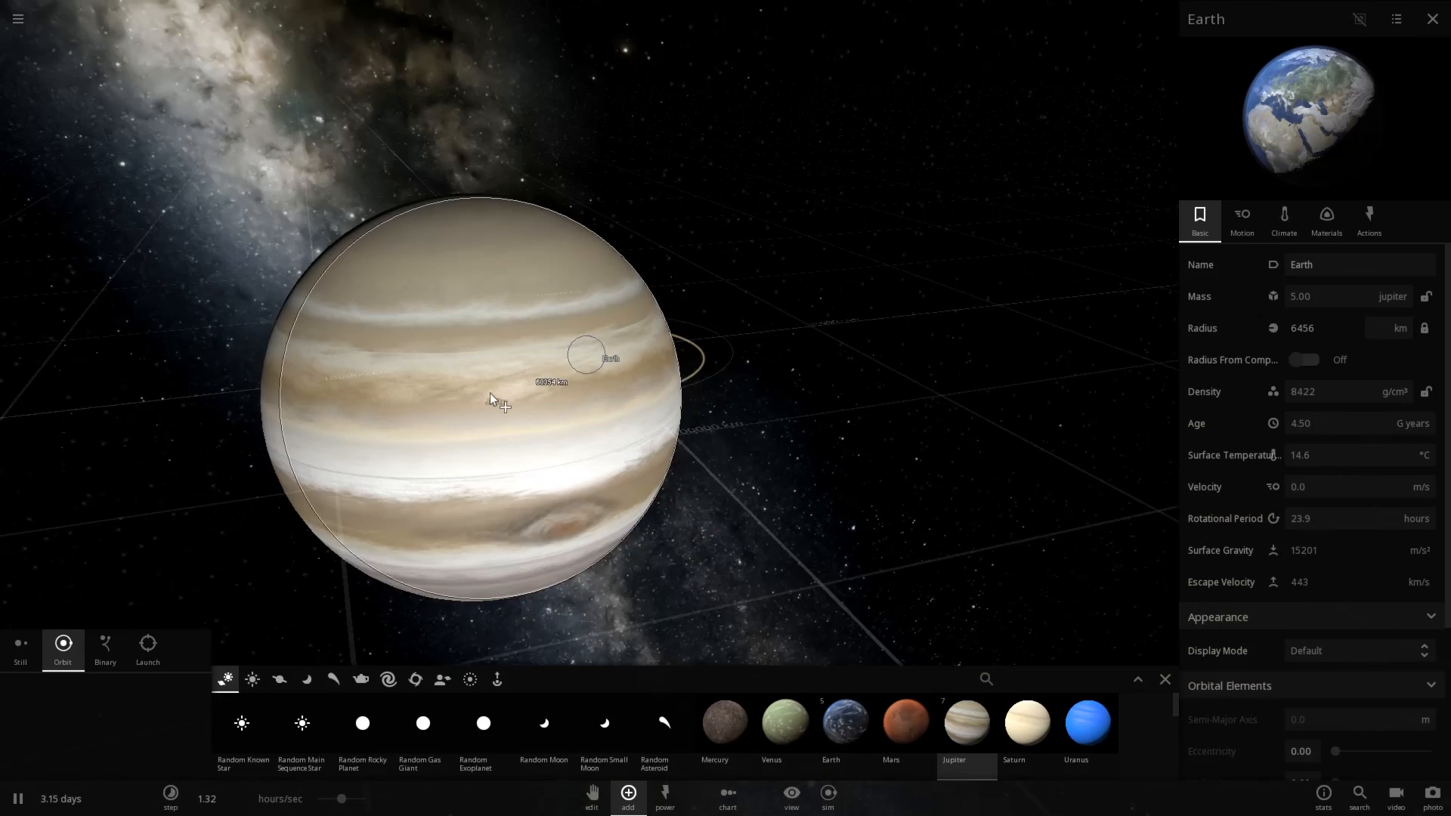
click(147, 651)
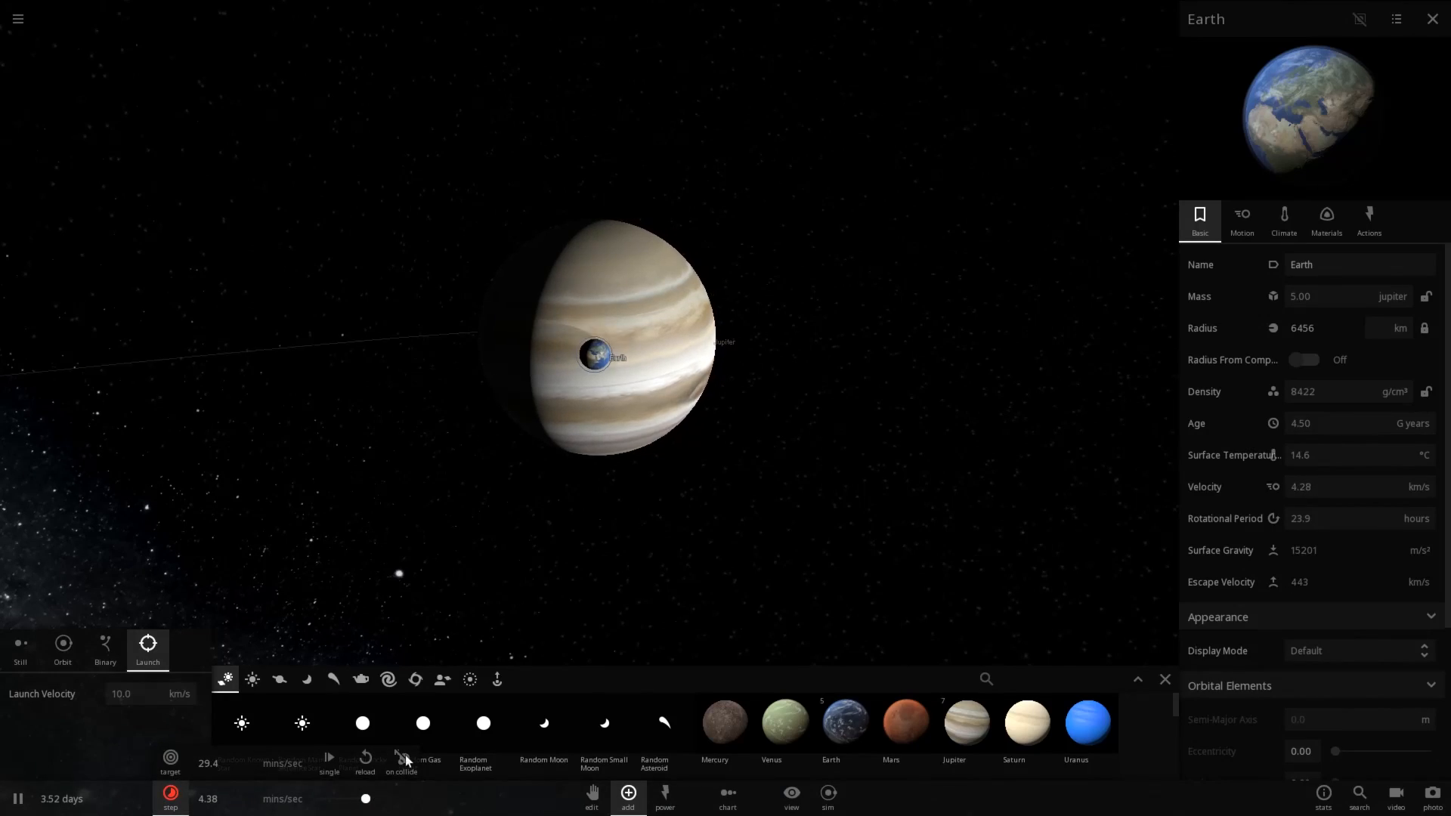
click(1431, 18)
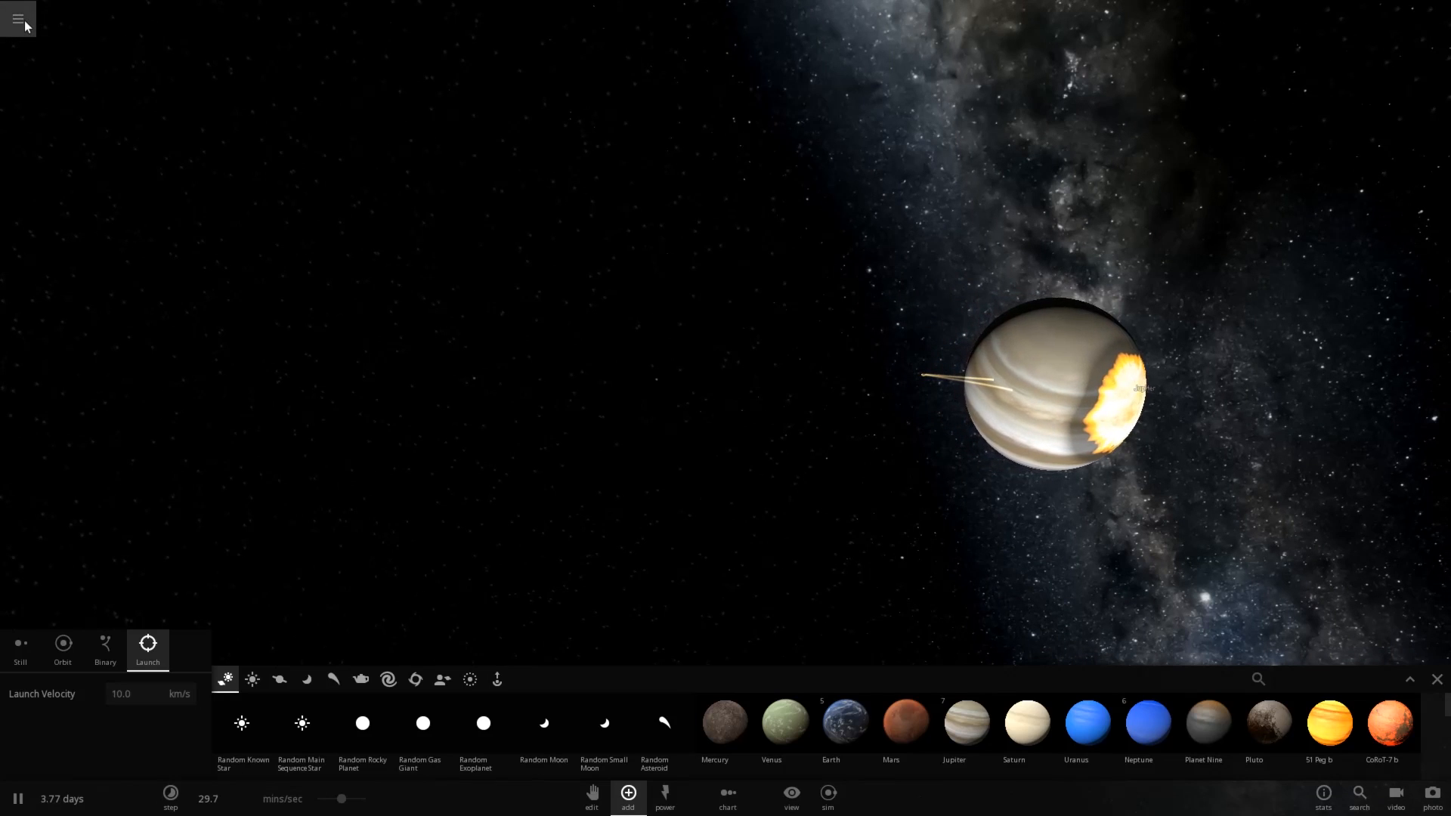
Restart the simulation and place a fresh one-Earth-mass Earth with radius locked at 6435 km.
click(18, 18)
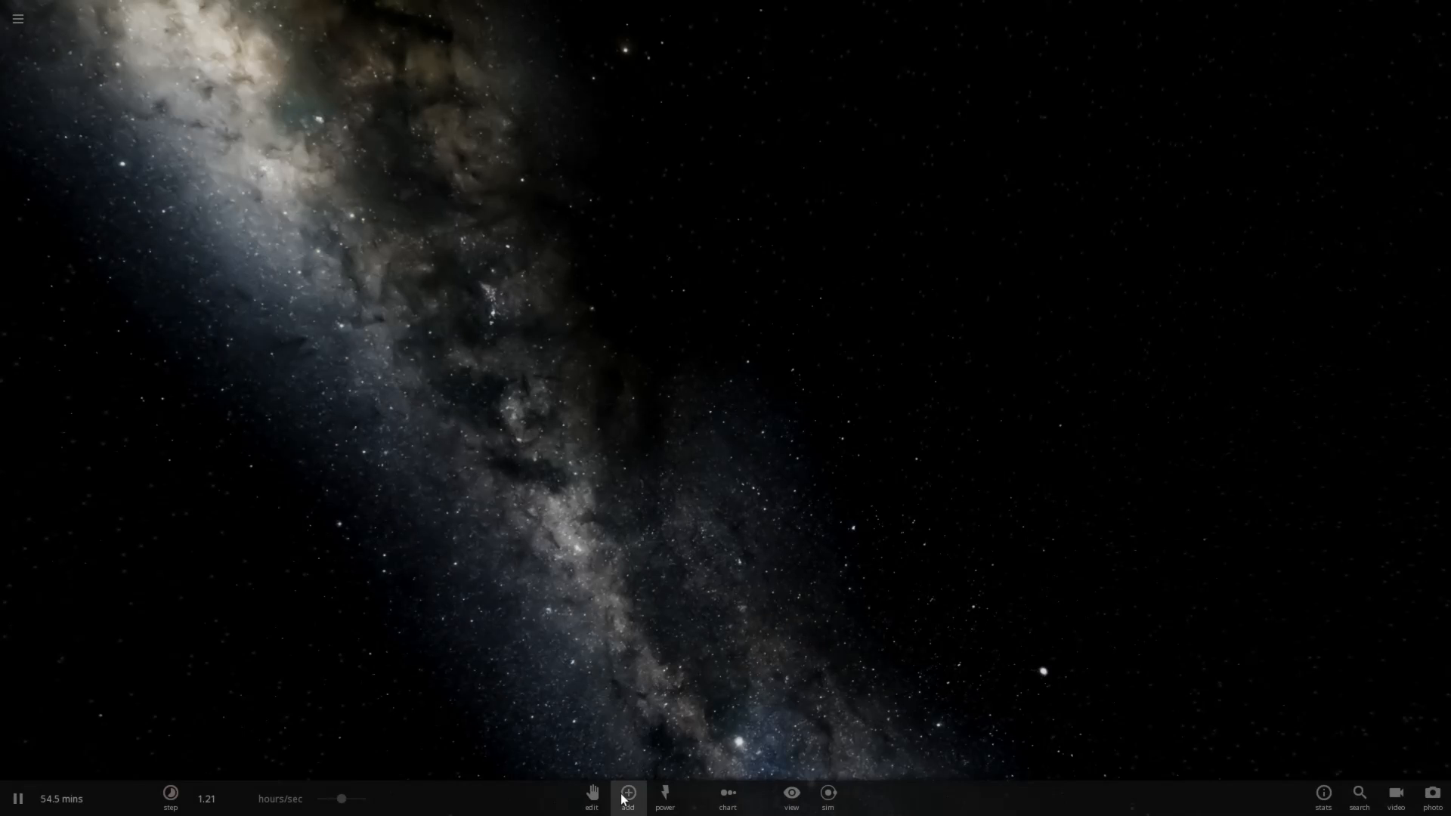
click(625, 794)
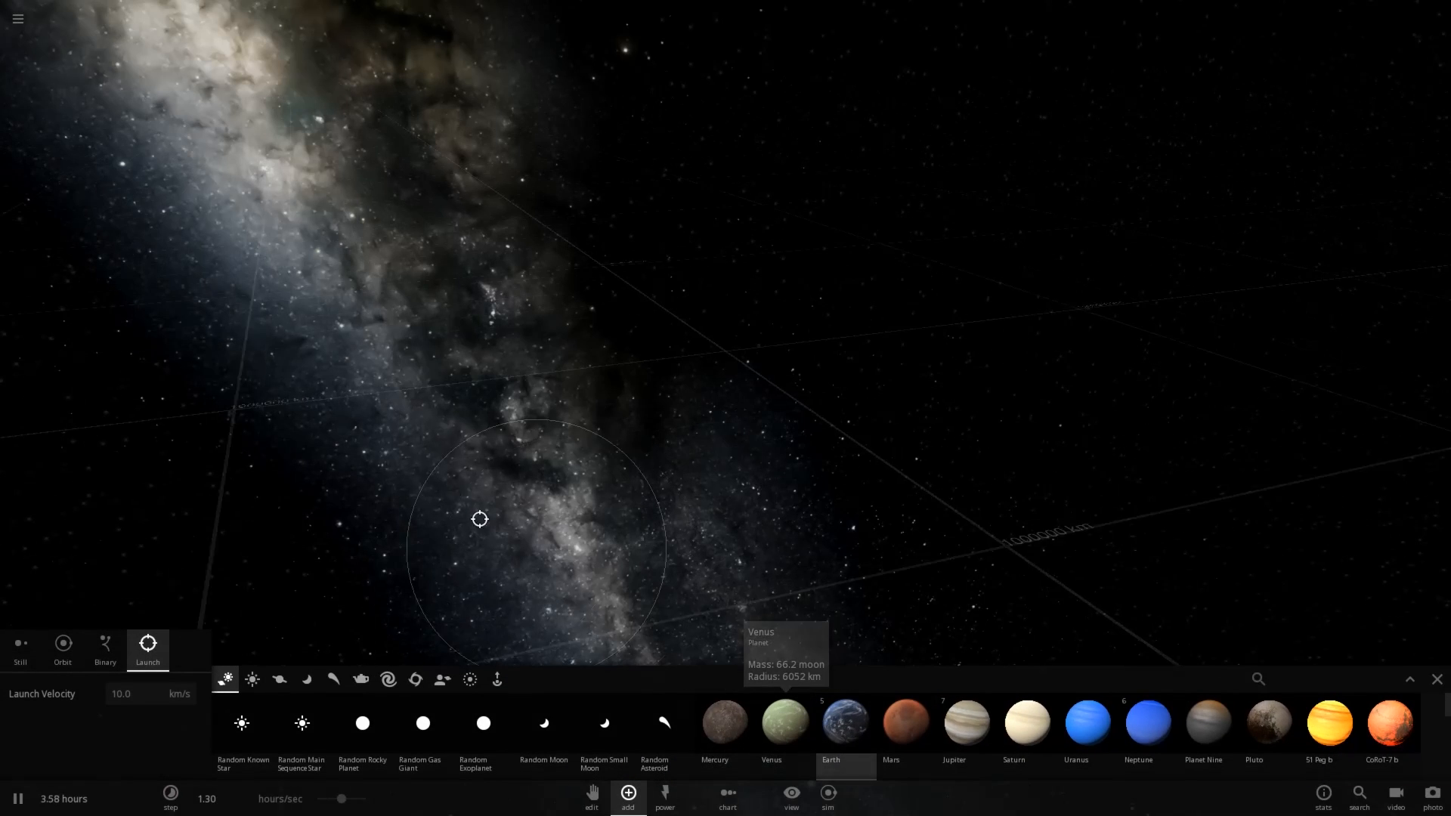
click(20, 650)
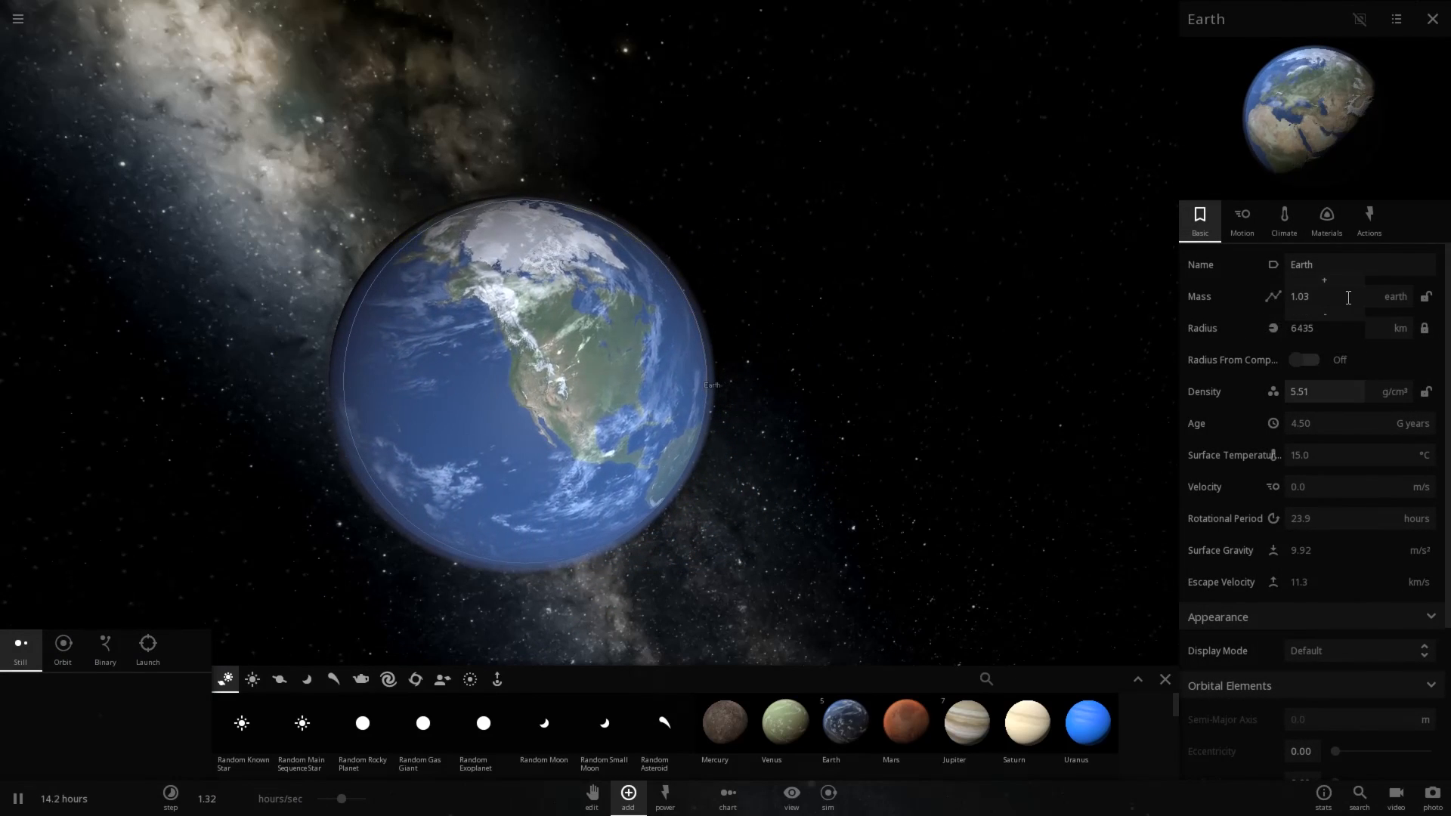
click(1394, 296)
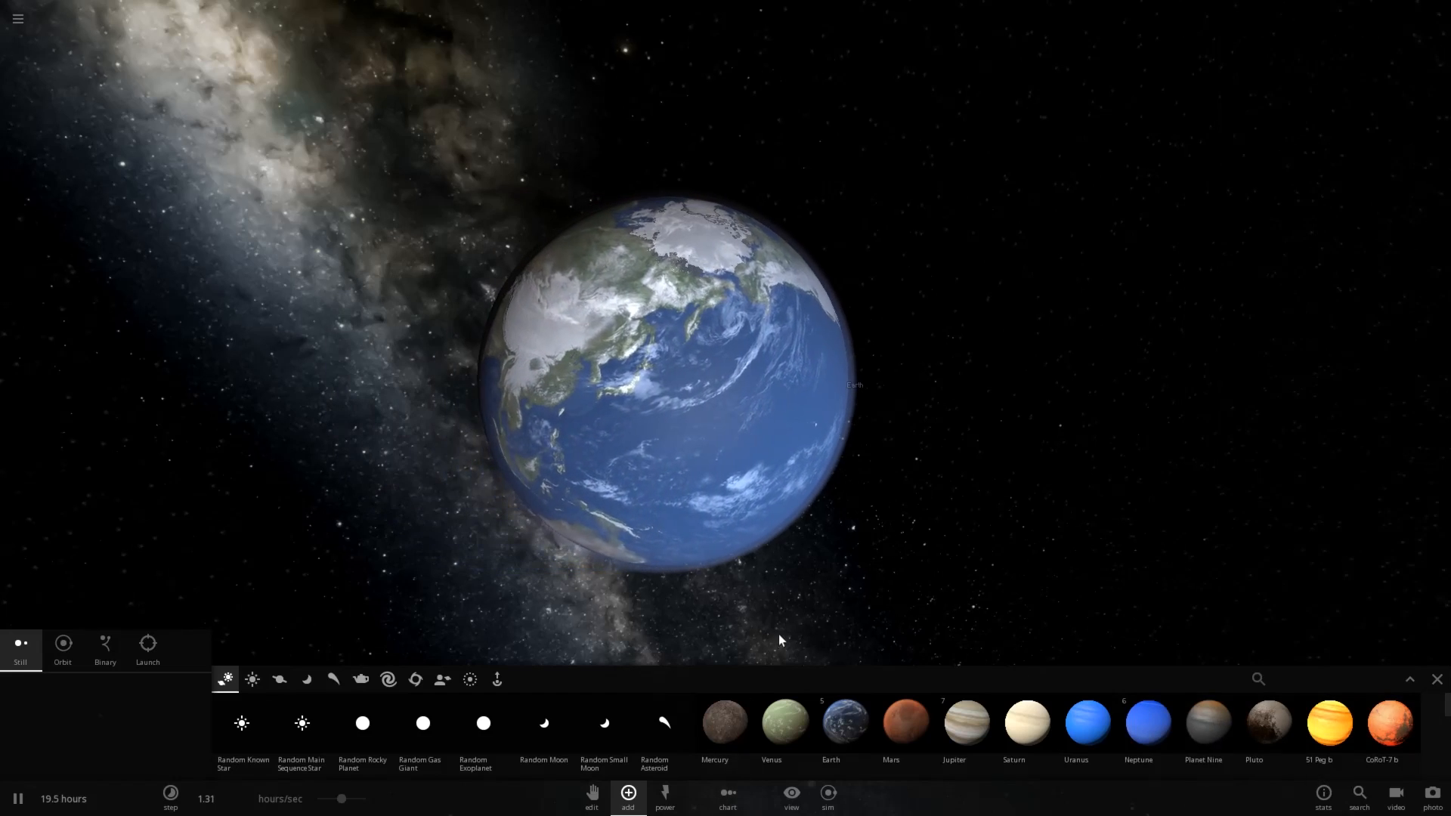
Launch bodies into Earth until its surface turns molten, then clear the scene.
click(105, 649)
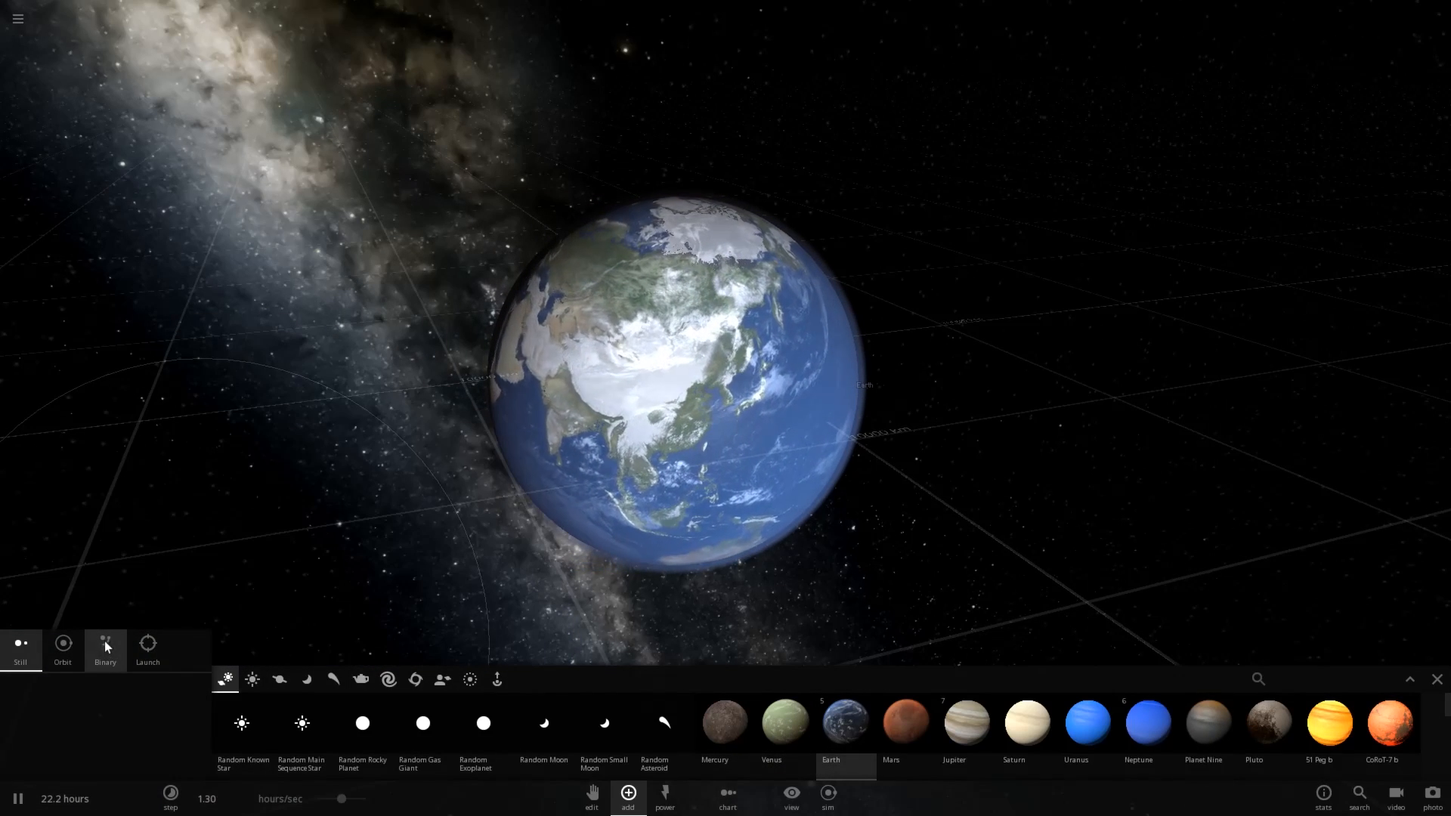
click(146, 649)
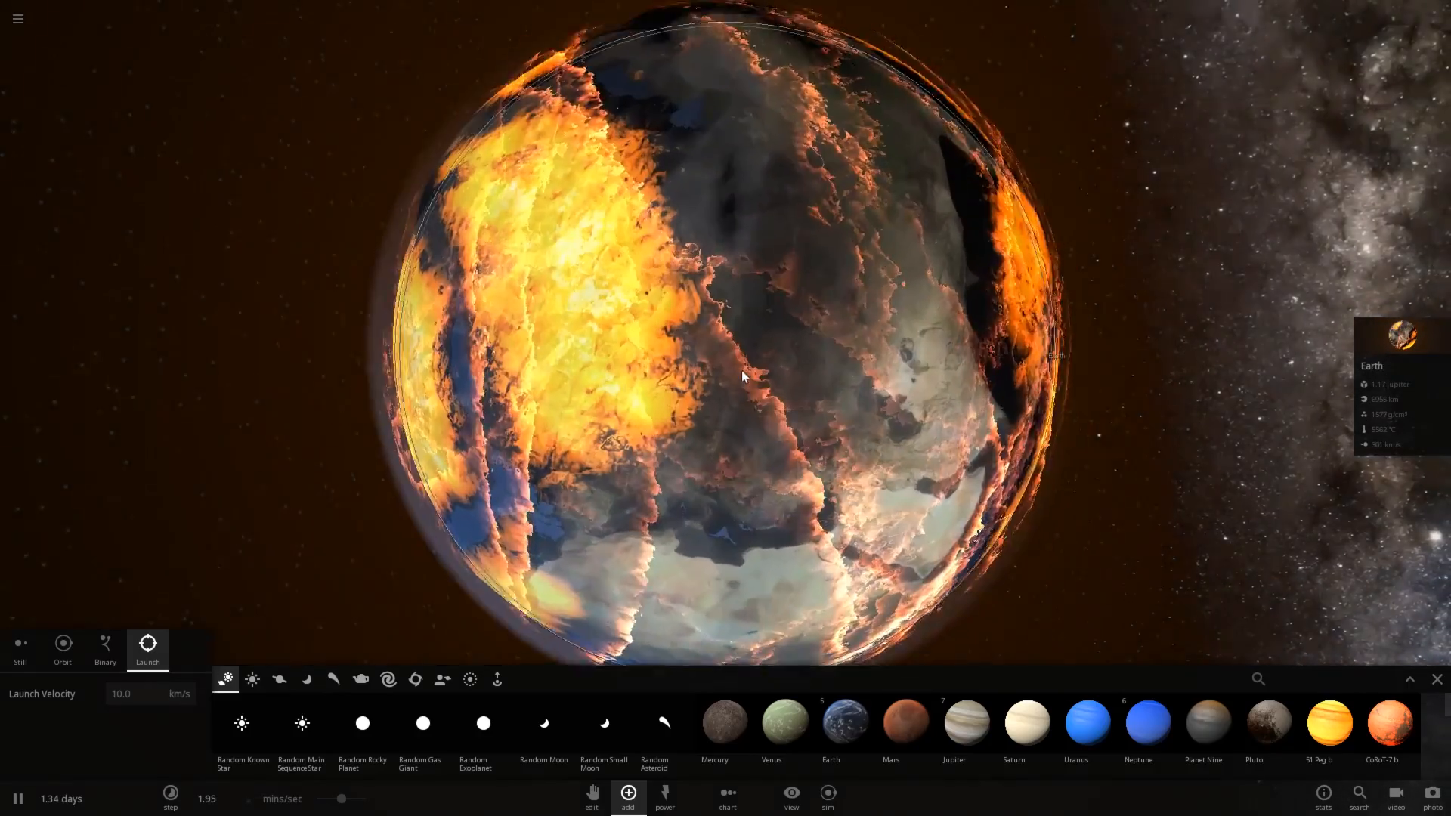
scroll(down, 3)
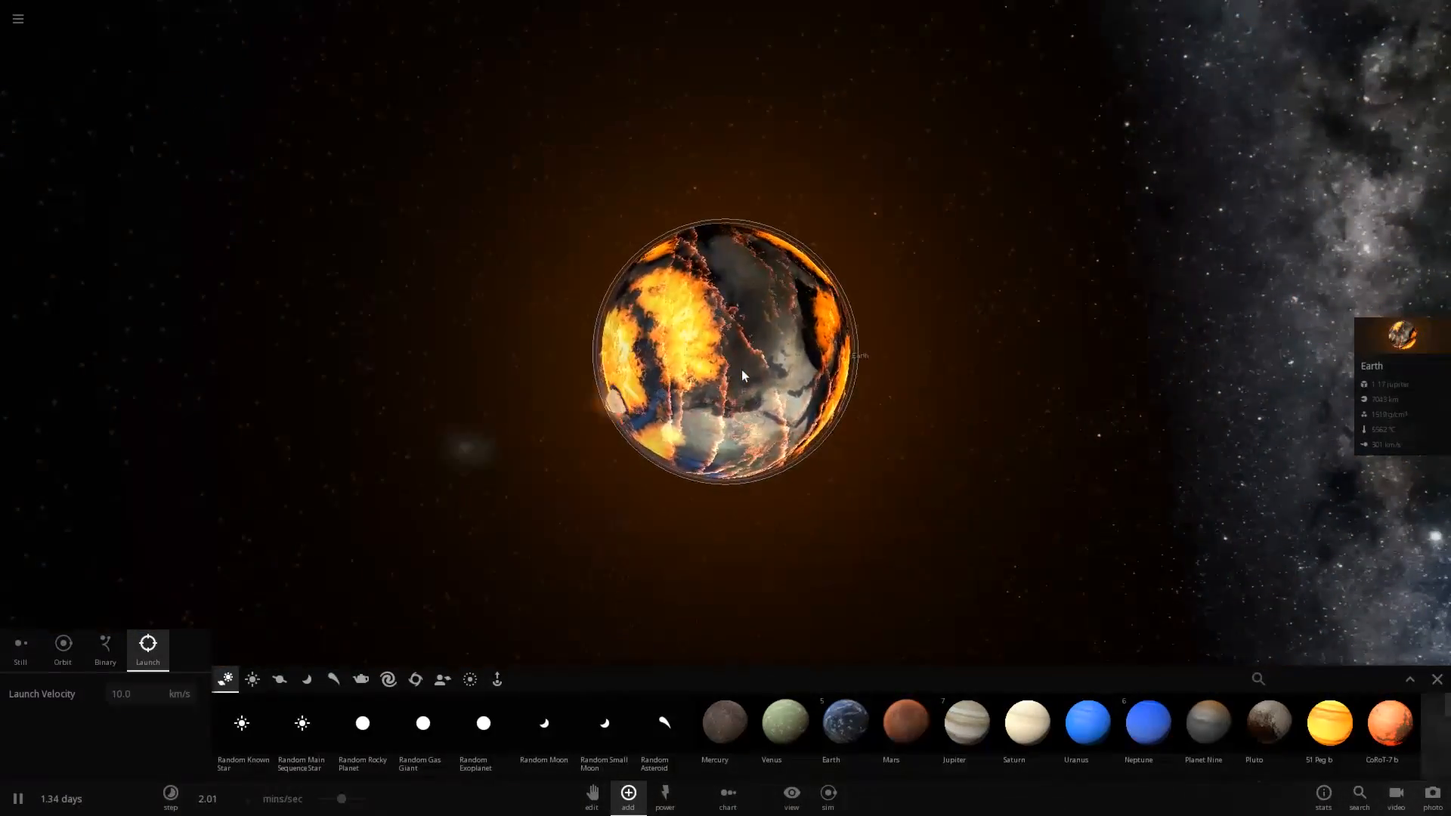
click(19, 18)
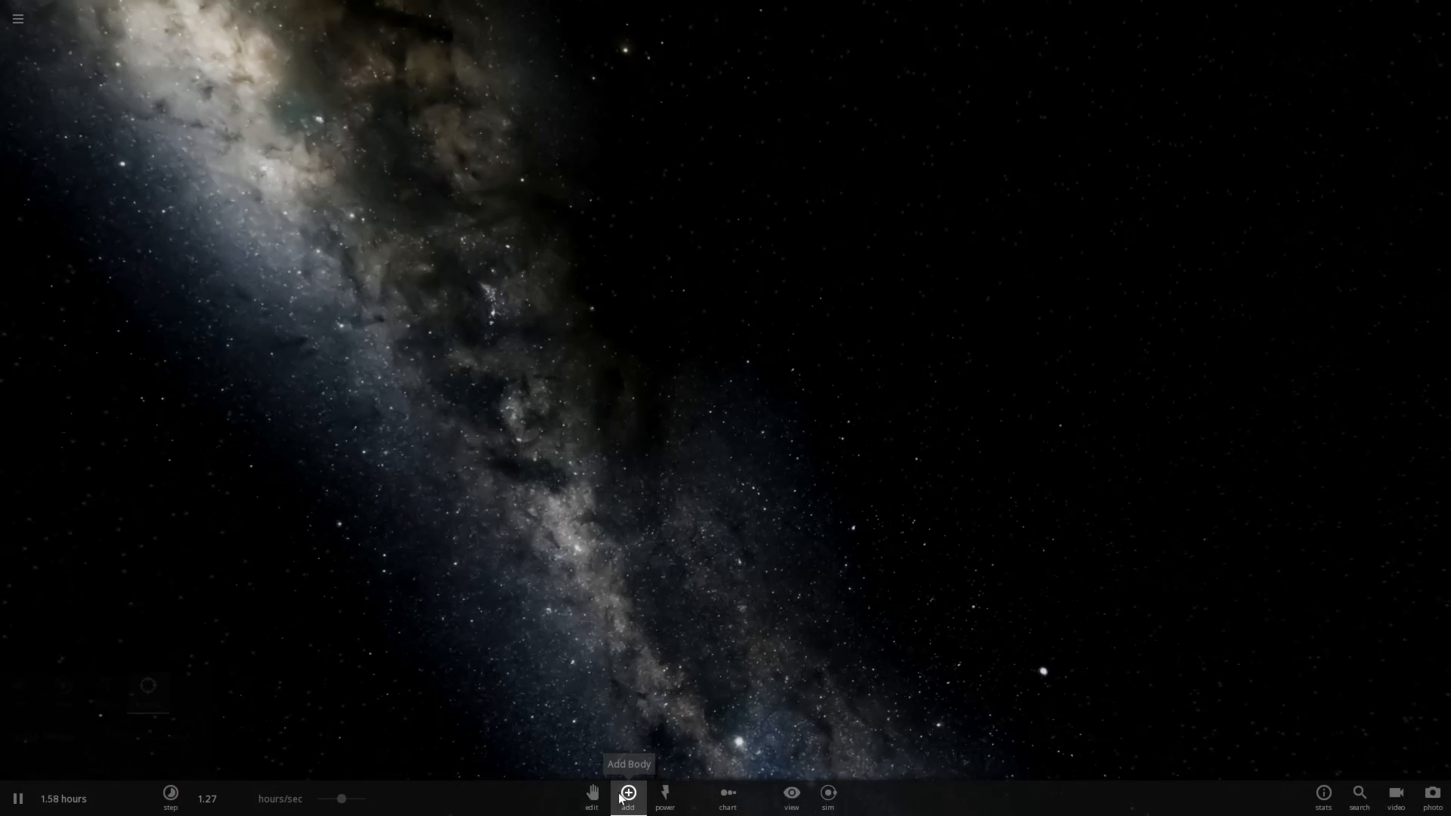
Place a new Earth, lock its radius at 6435 km and set its mass to 5 Jupiter masses.
click(626, 794)
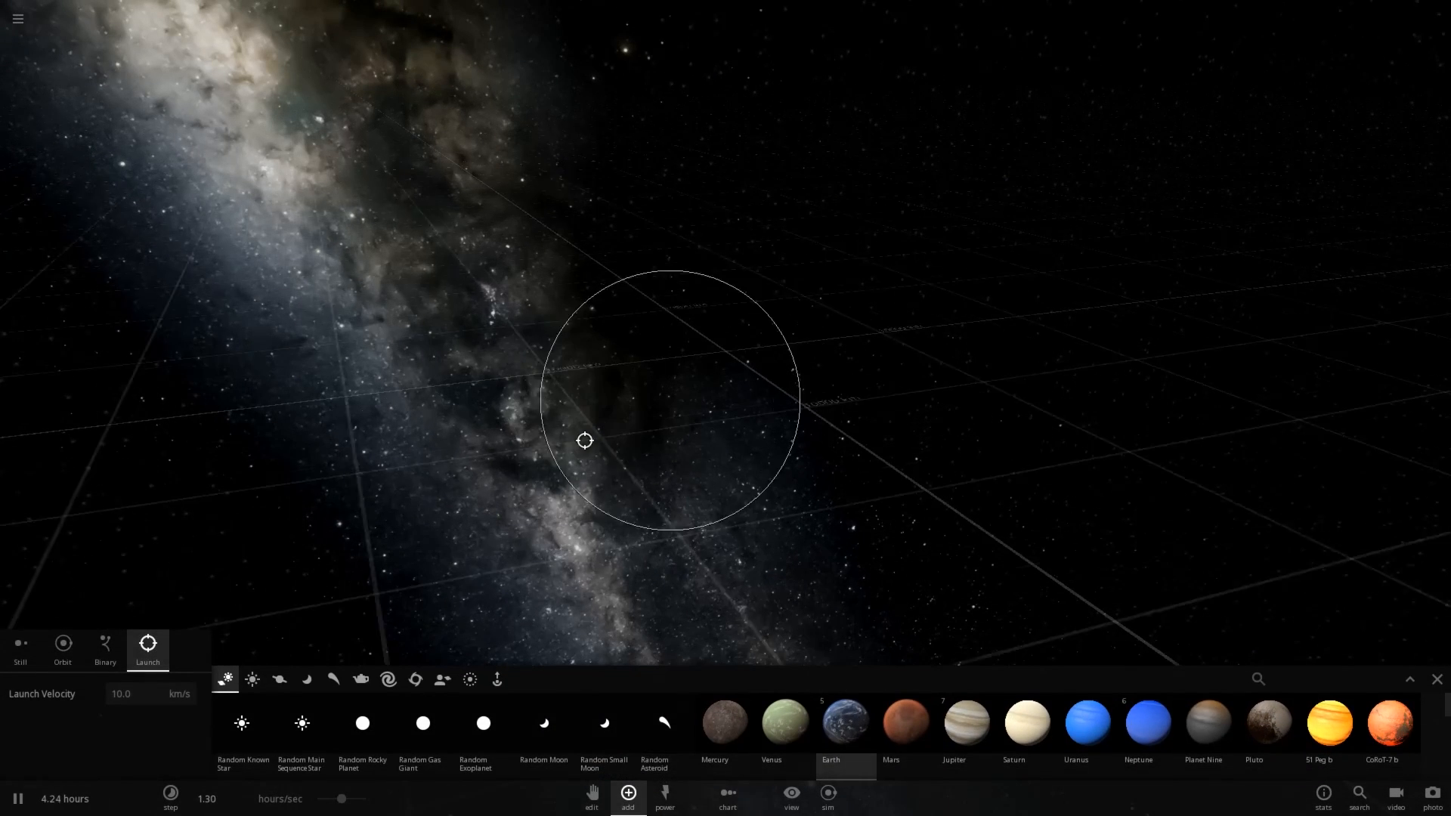
click(19, 648)
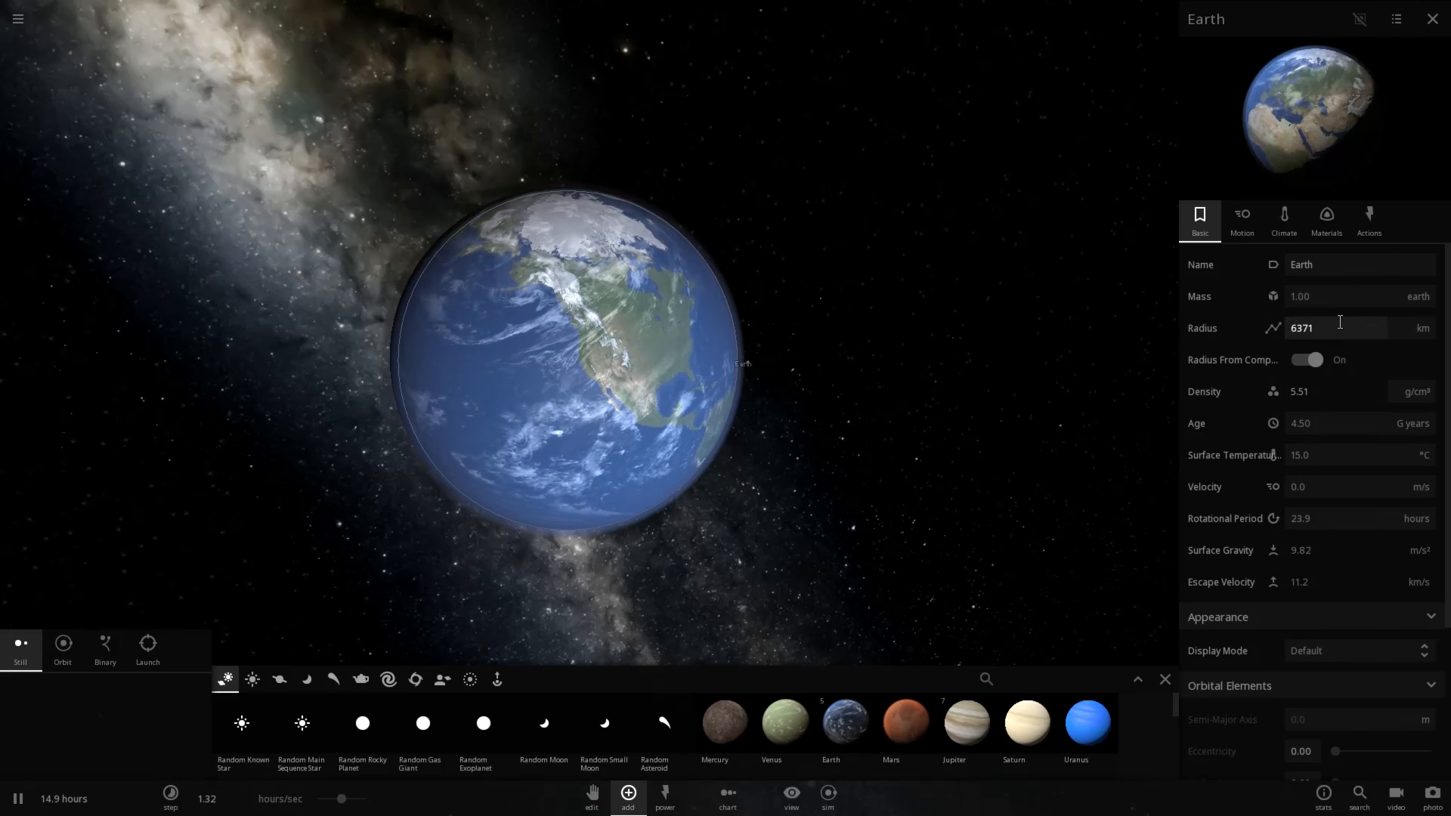
click(1338, 328)
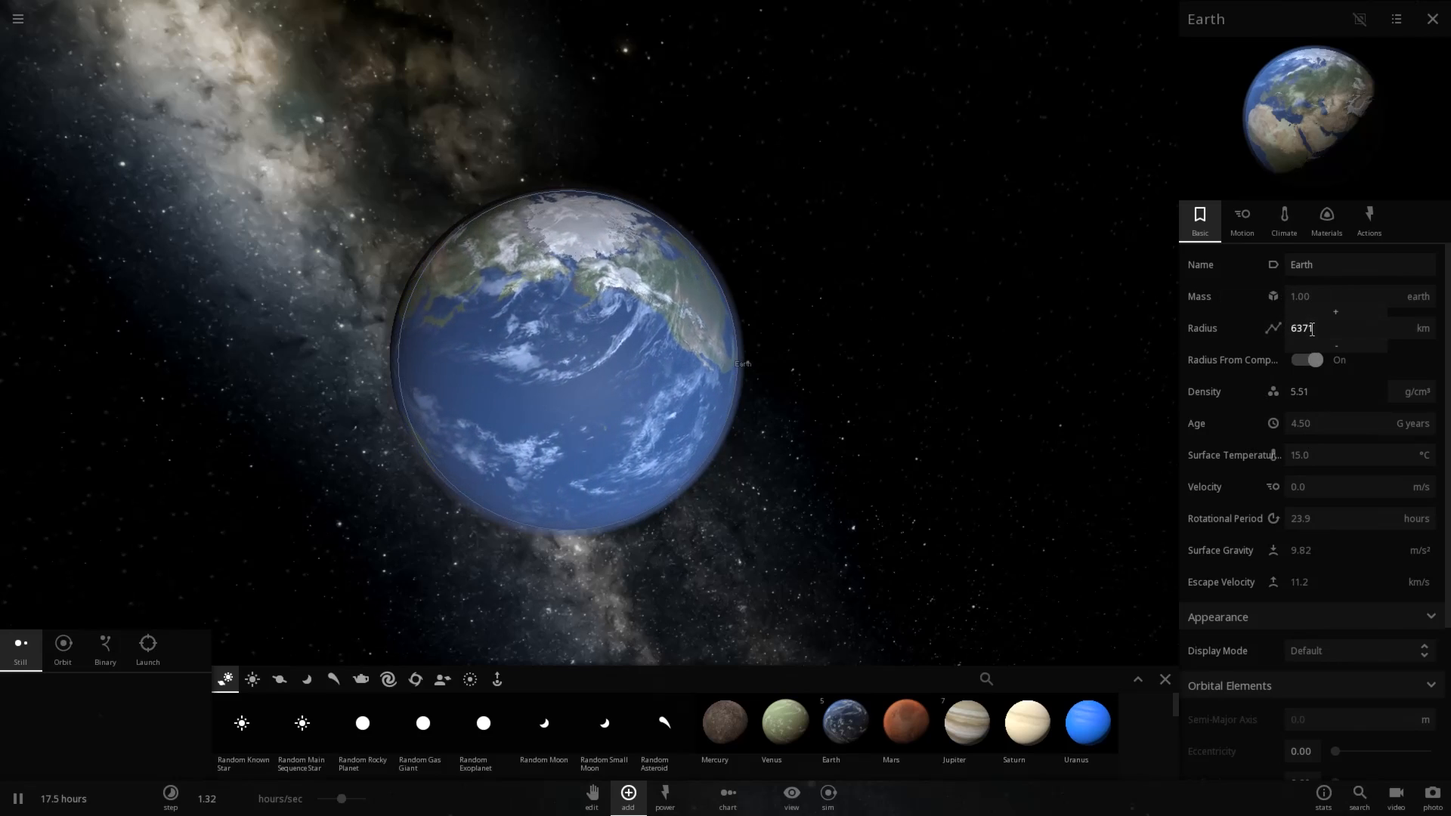
click(1306, 360)
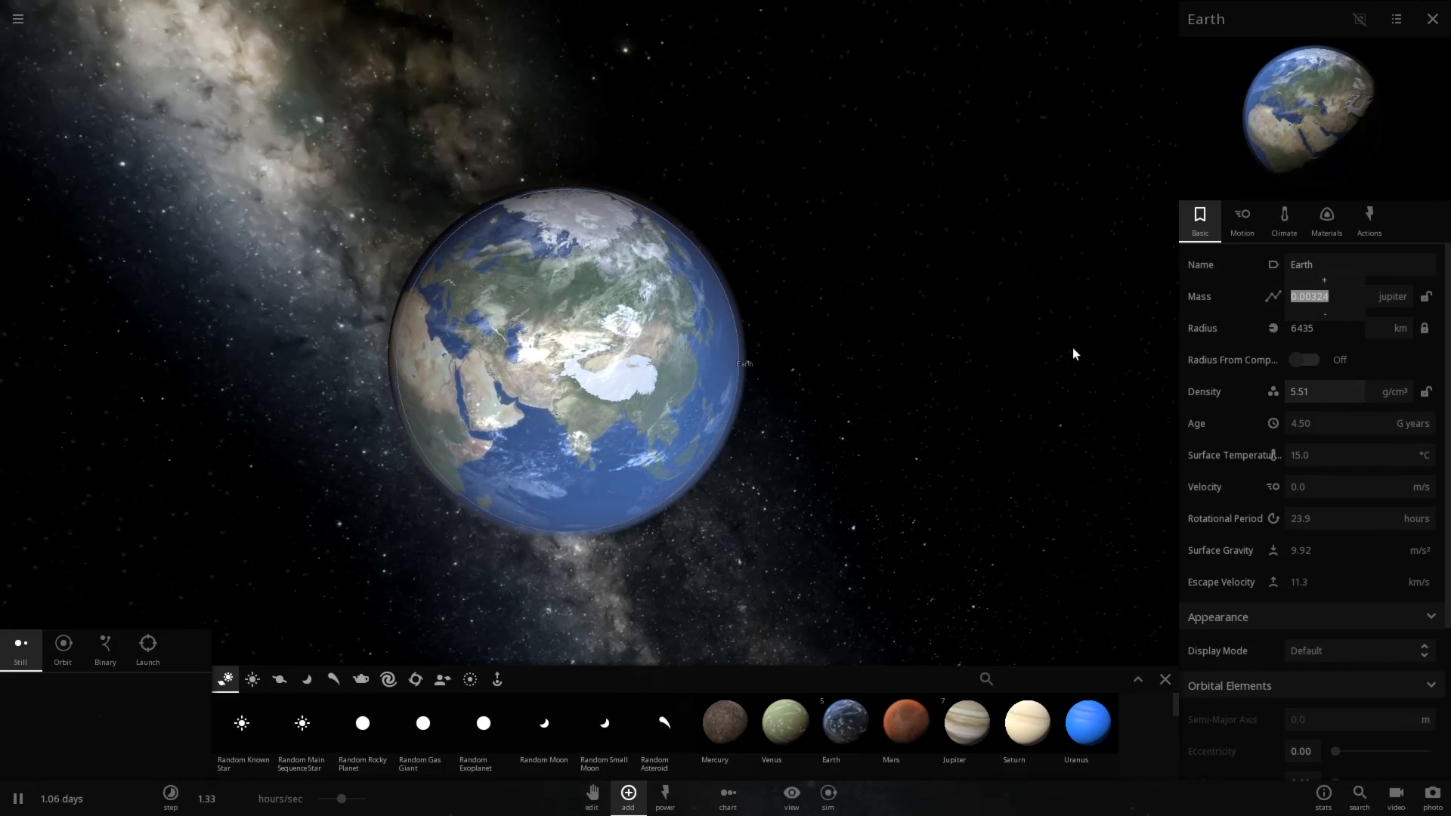
text(5)
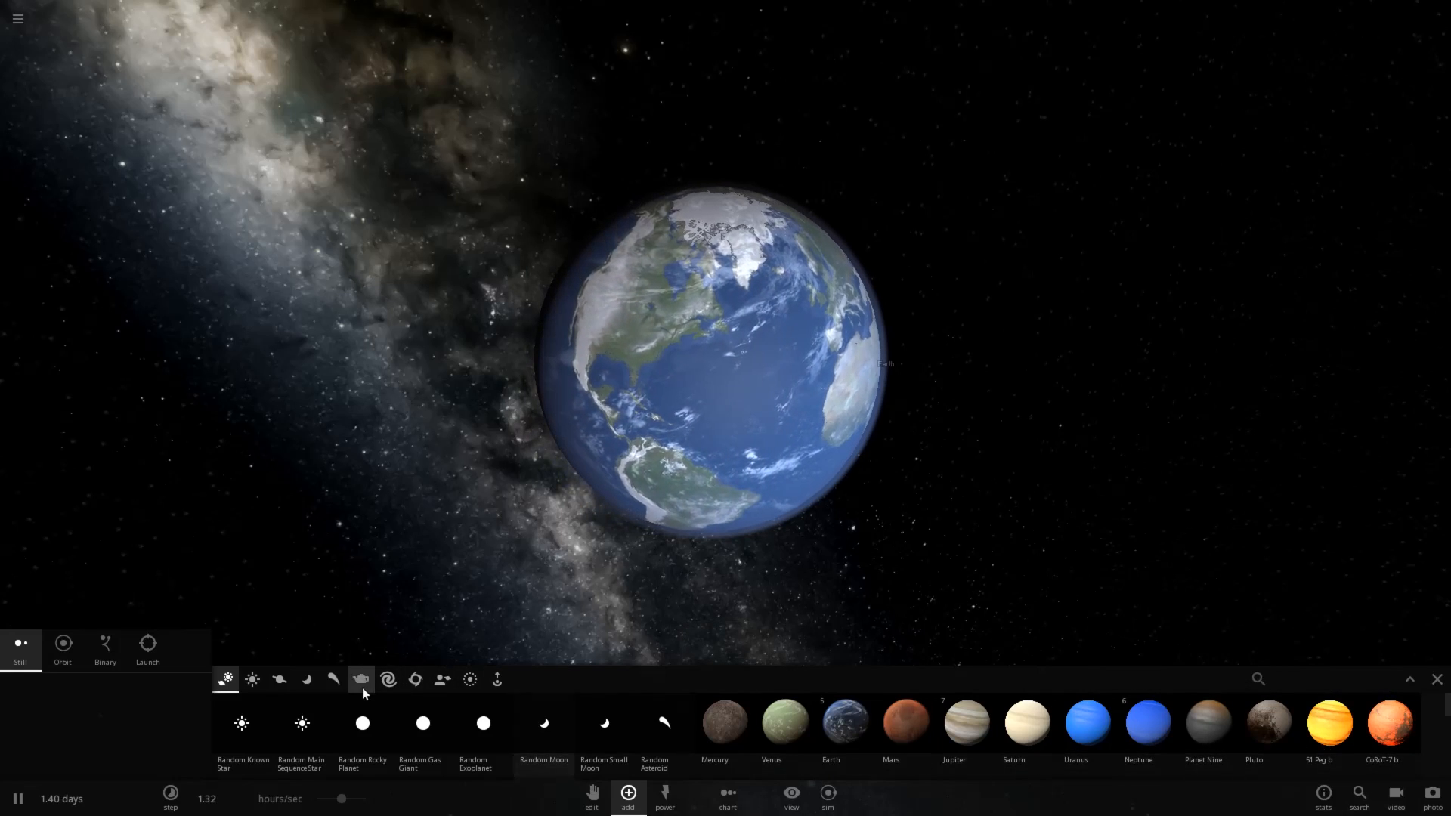
click(278, 679)
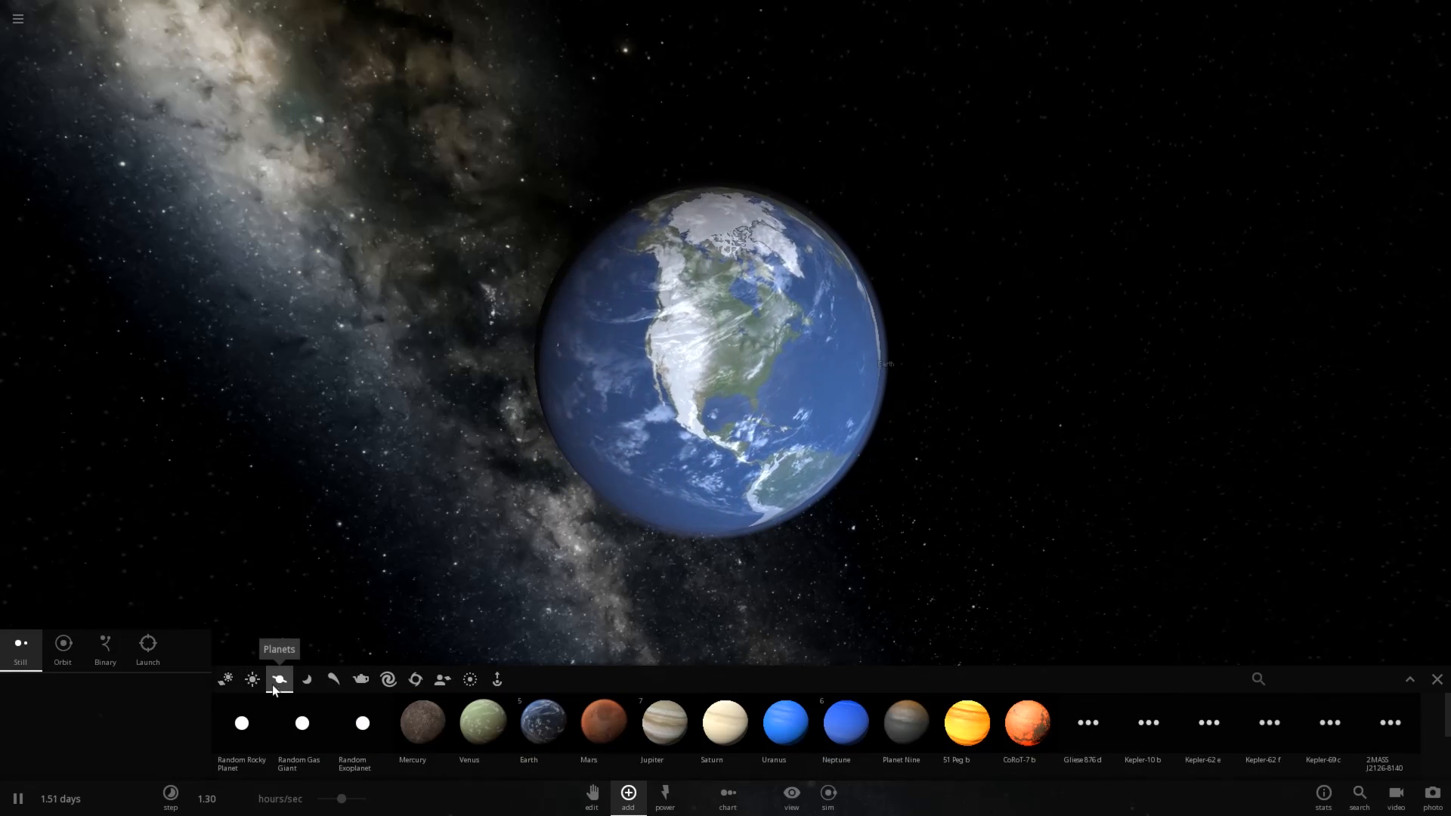
Launch Pluto into the heavy Earth, leaving molten impact scars near 8444 °C.
click(306, 678)
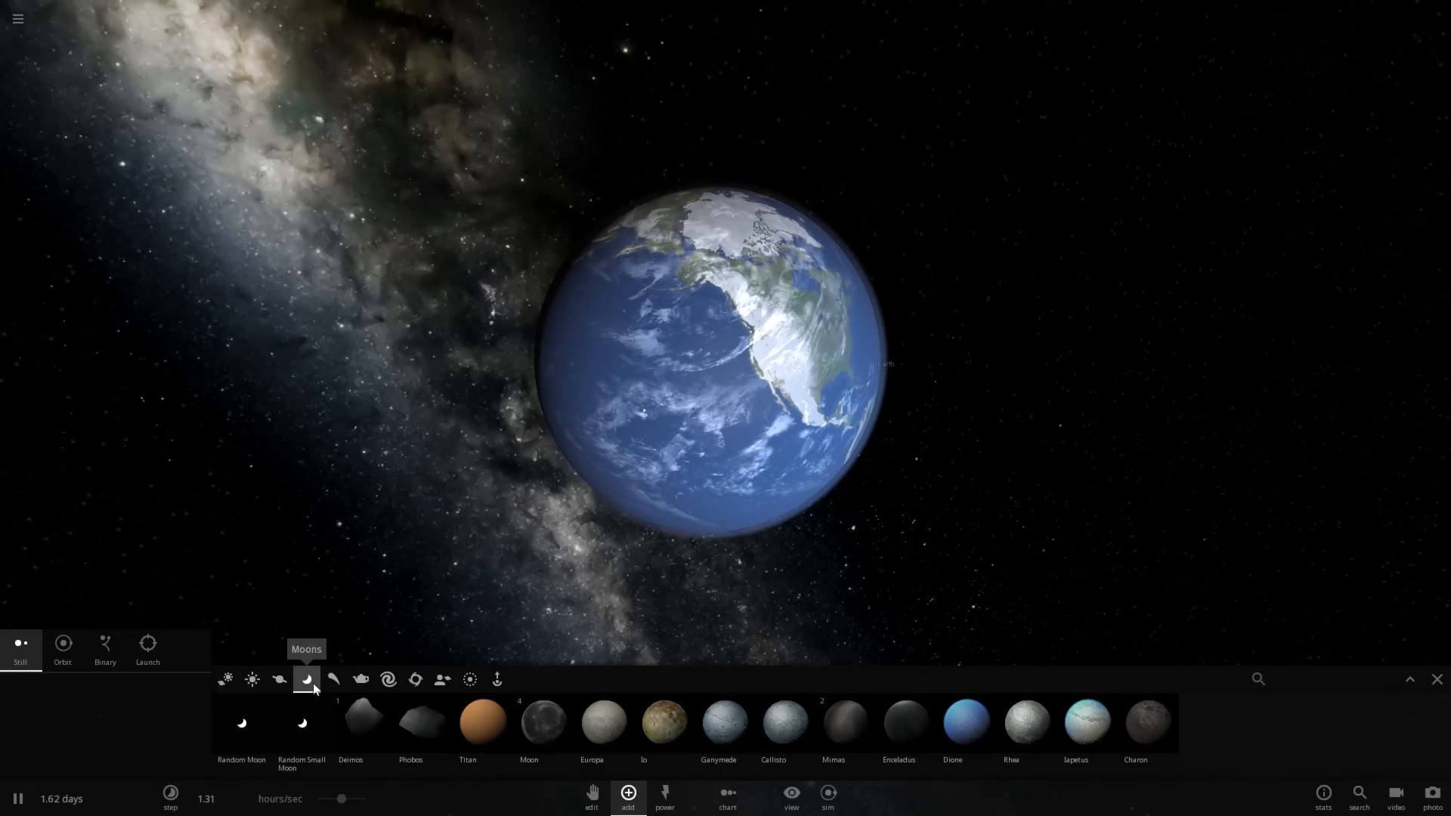
mouse_move(333, 678)
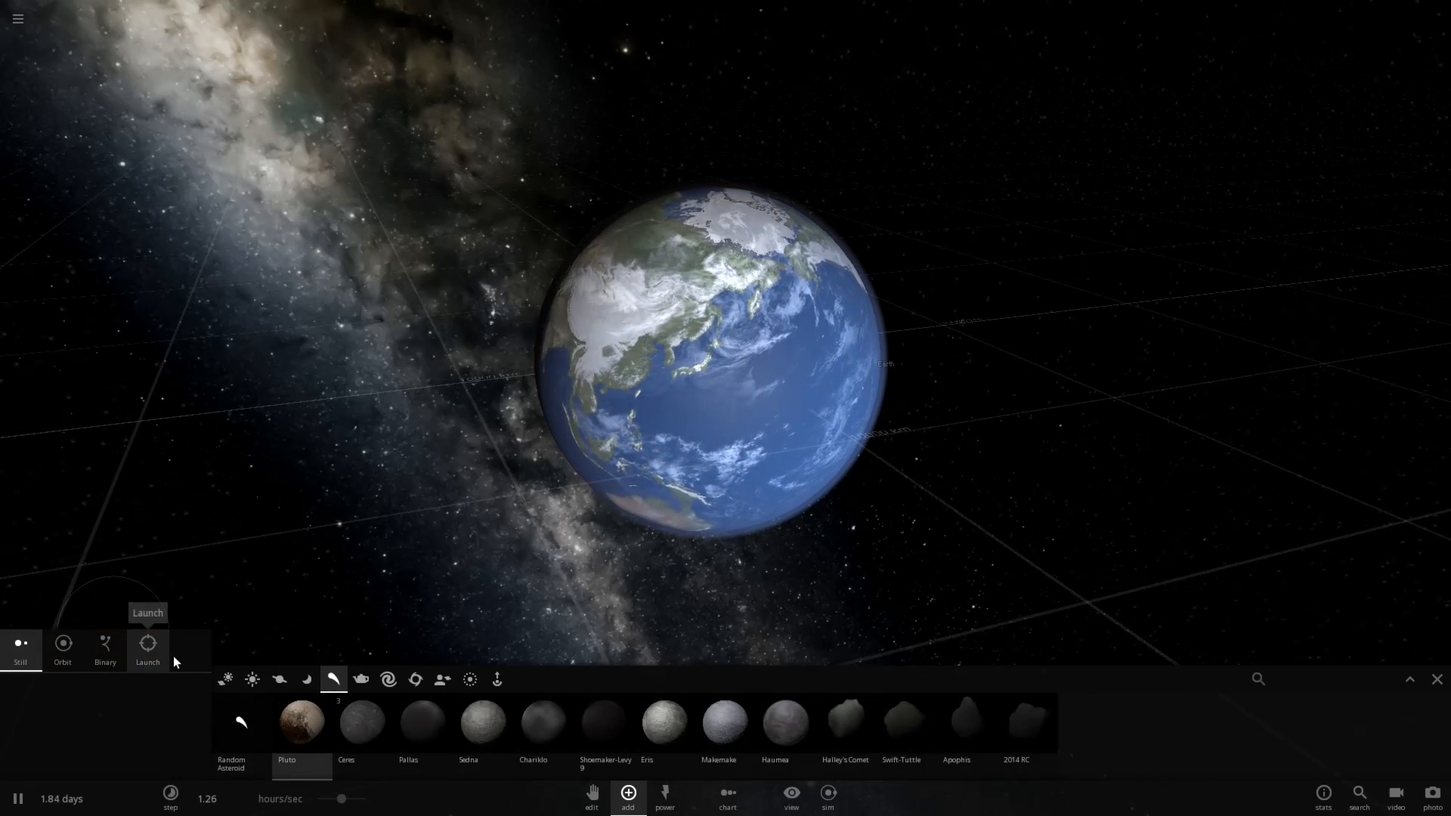
click(147, 644)
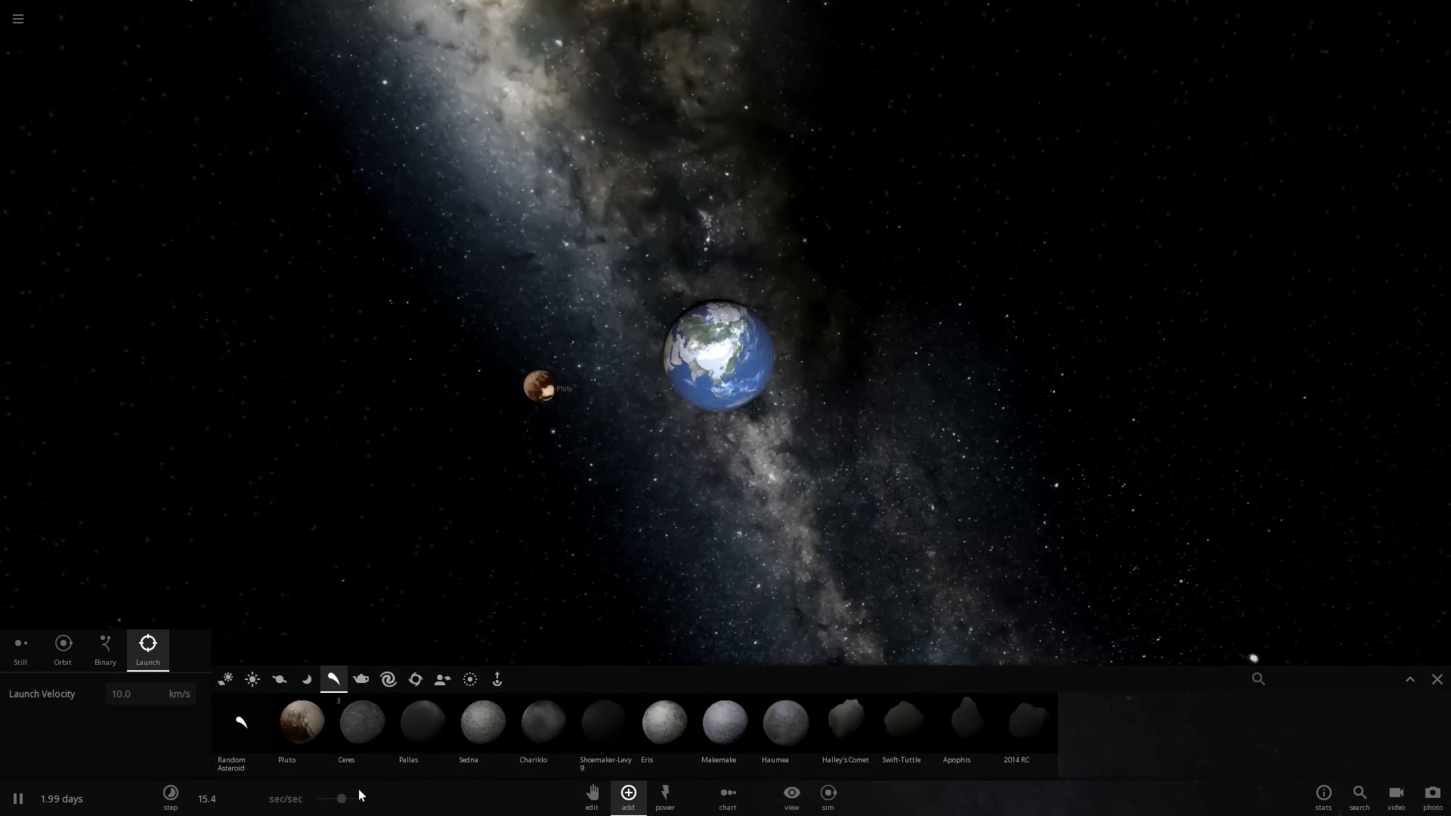
drag(360, 798, 342, 798)
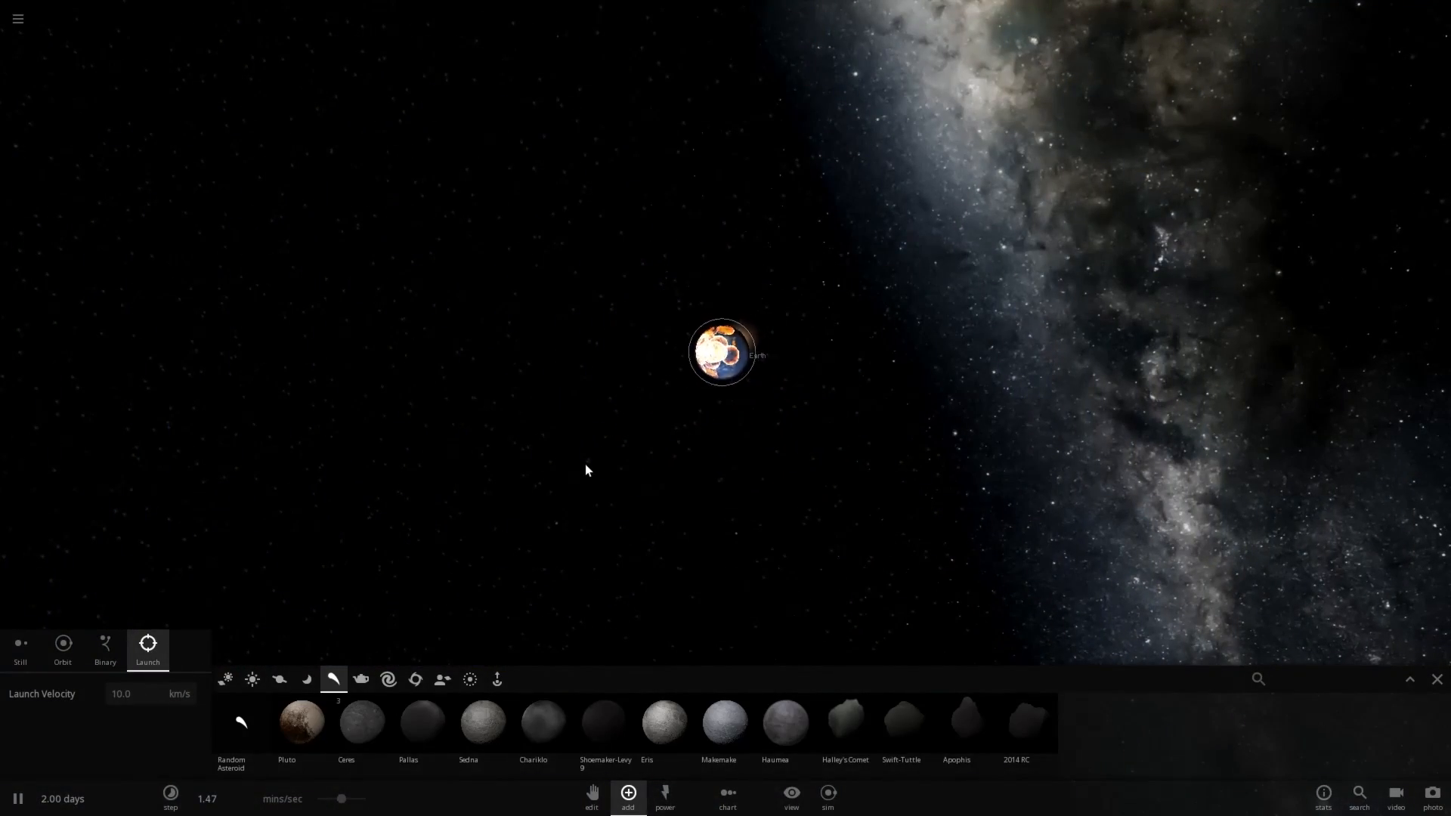
click(721, 352)
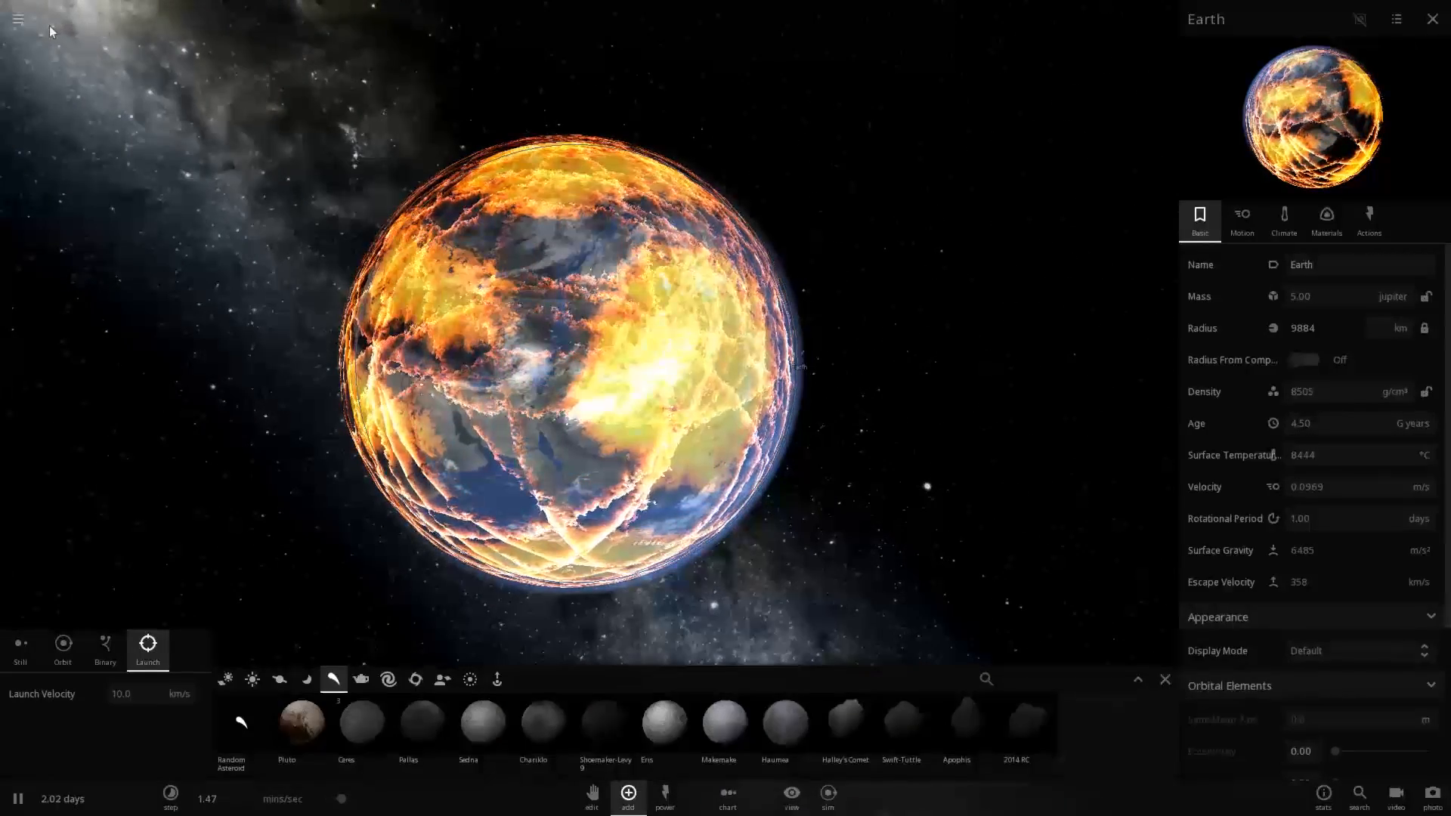
Reset the simulation settings to Auto quality (32 attracting, 2048 non-attracting bodies).
click(19, 18)
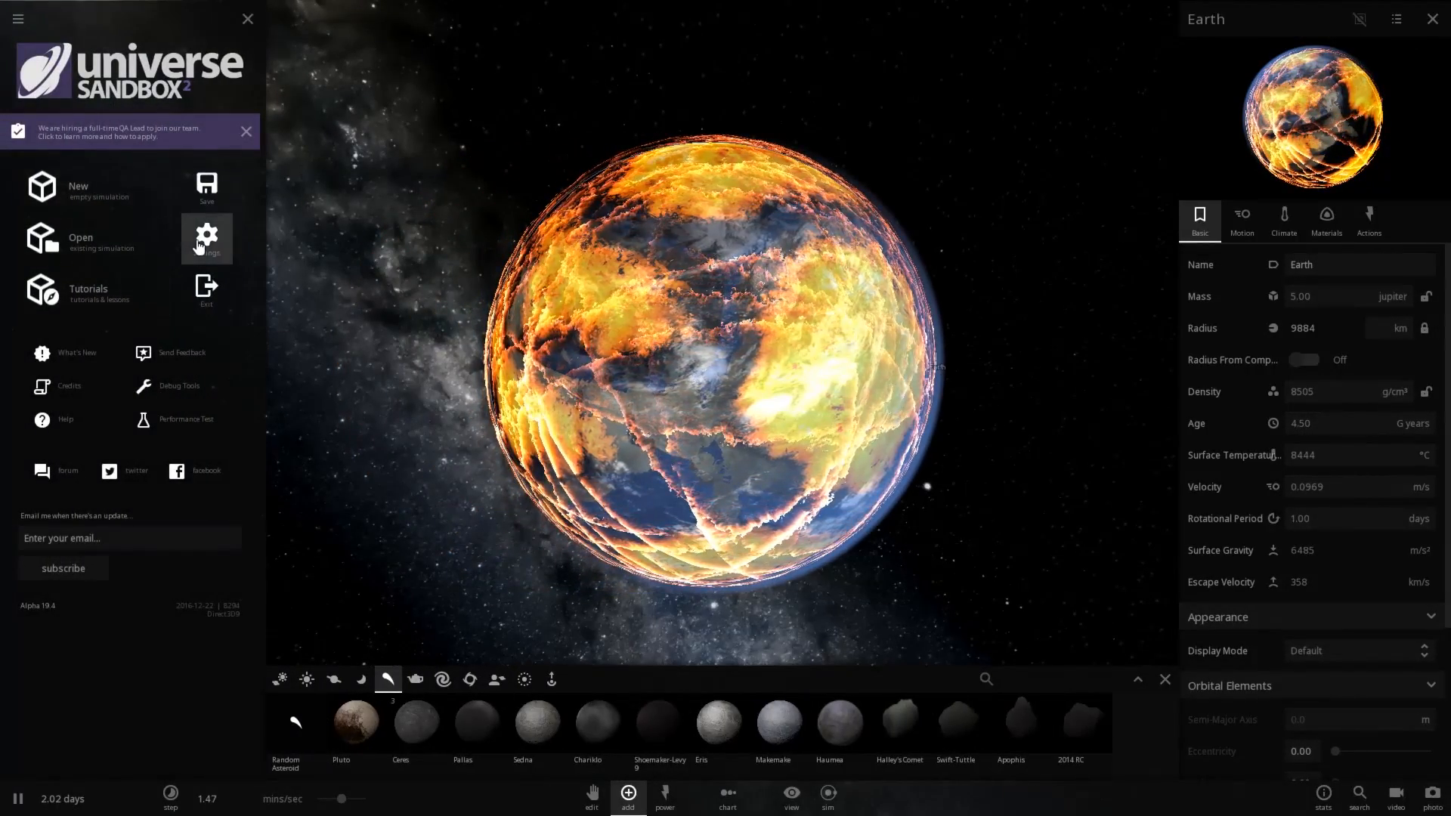
click(207, 237)
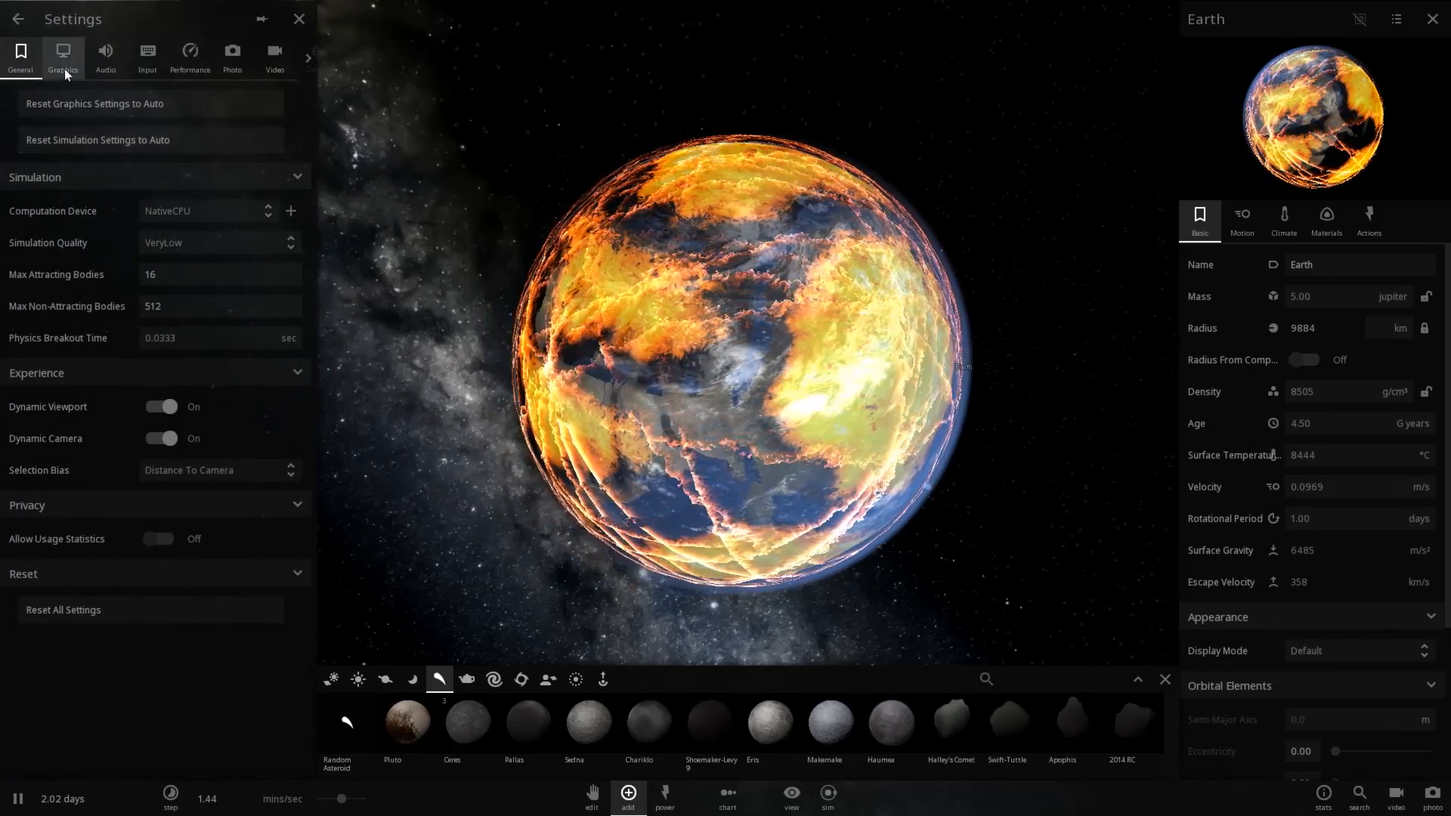
click(97, 139)
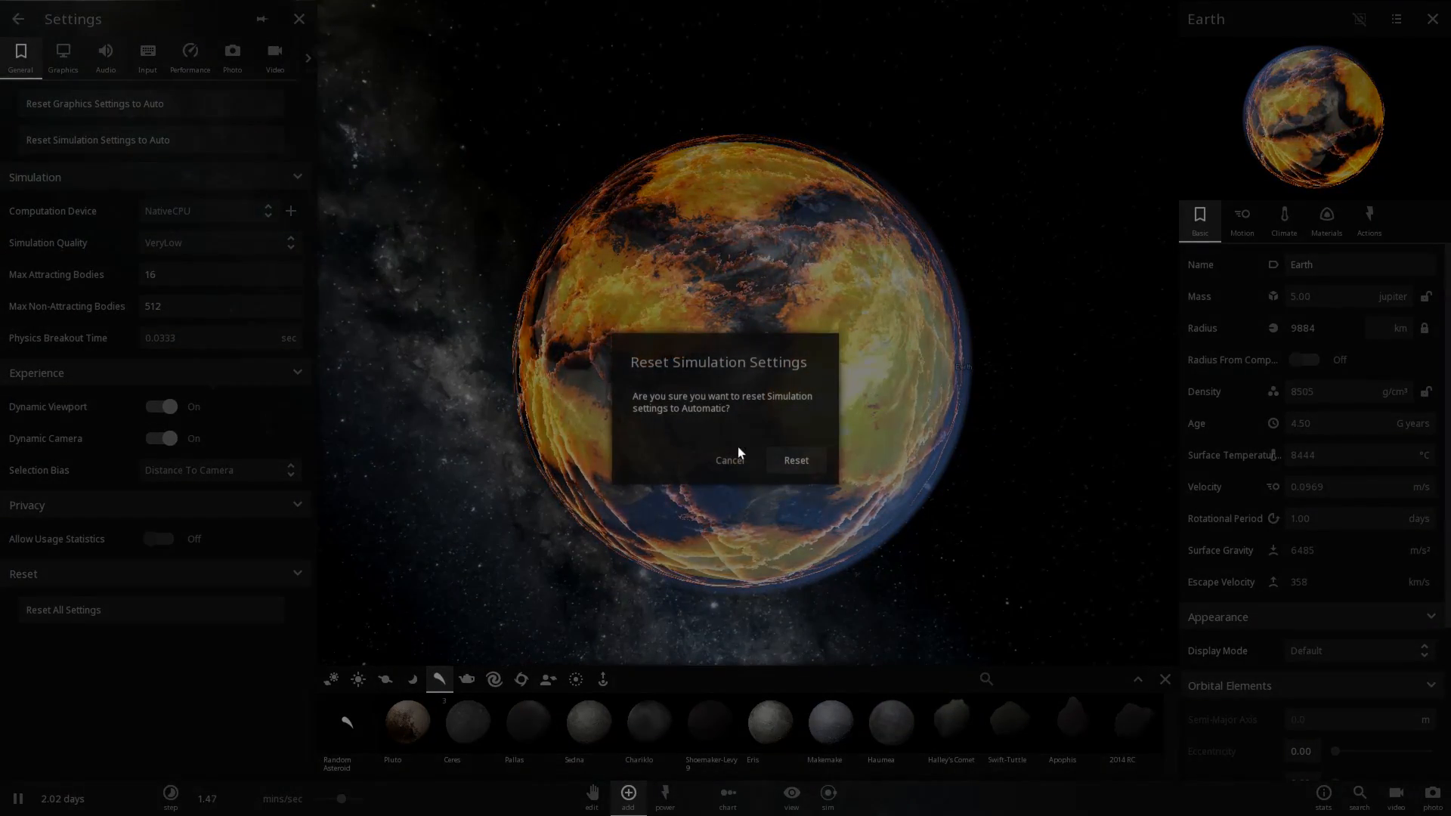
click(793, 460)
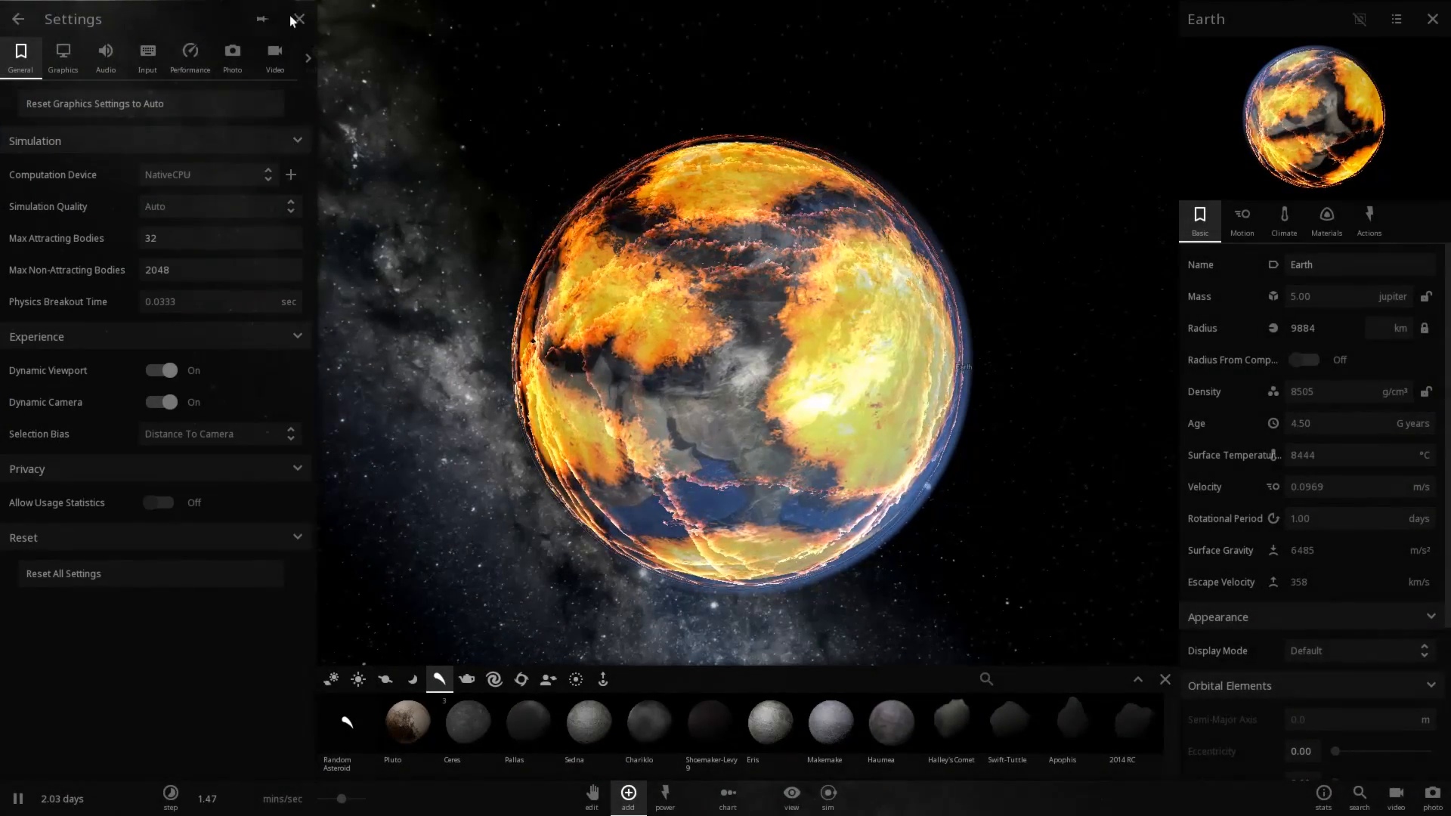
click(298, 18)
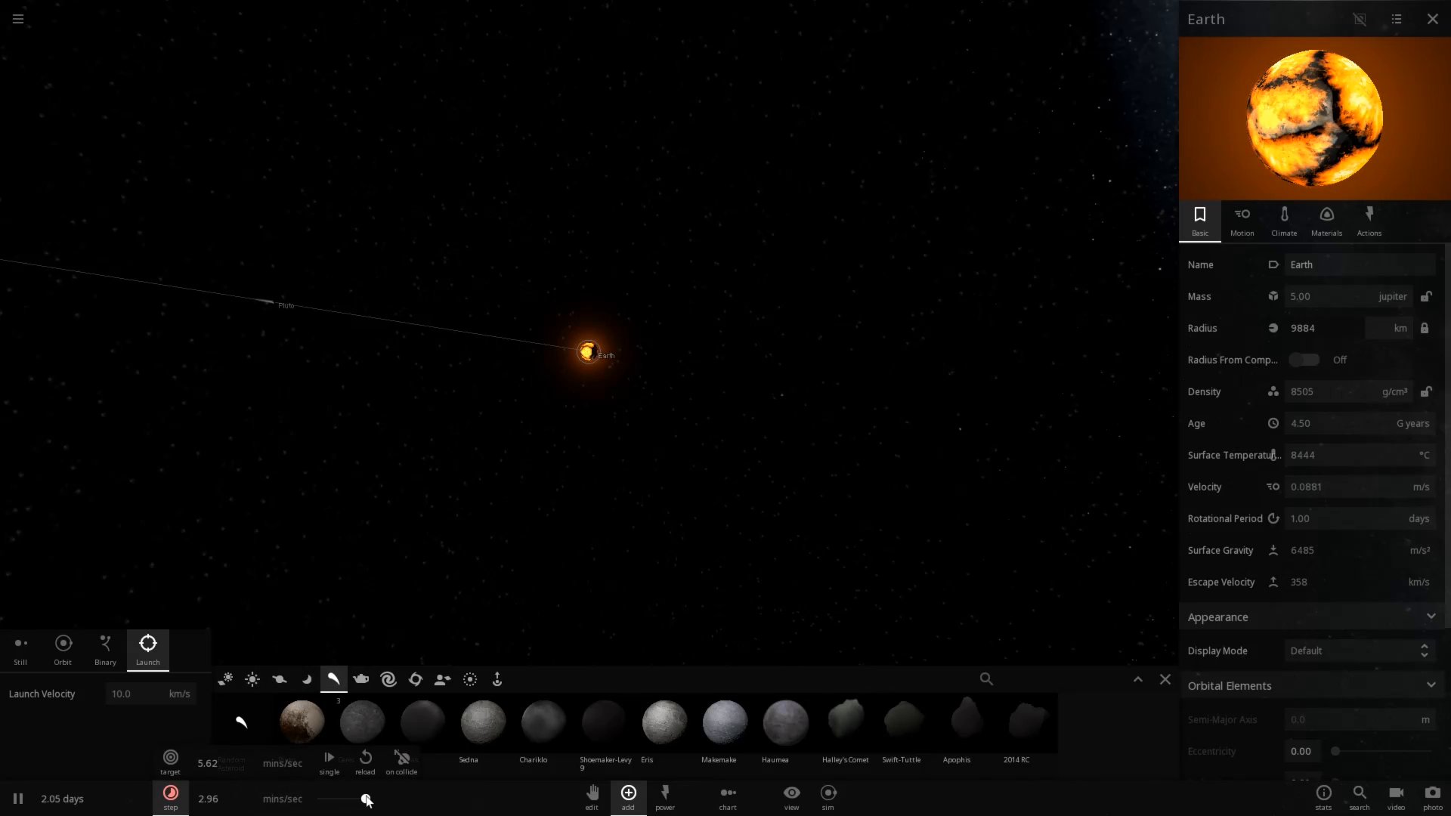
Run time faster until Earth glows fully molten, ready to place a still body.
drag(366, 799, 343, 798)
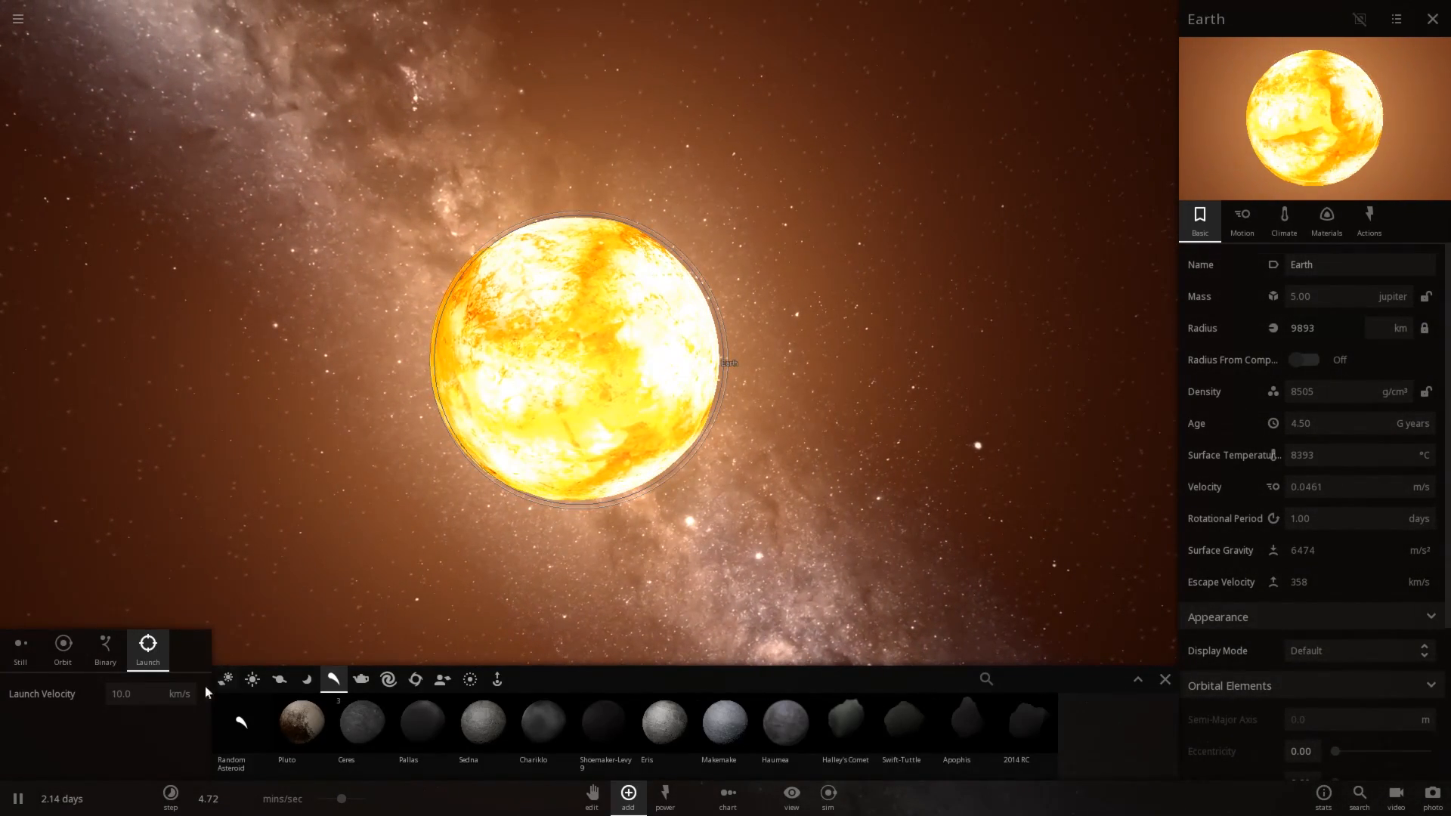
click(278, 679)
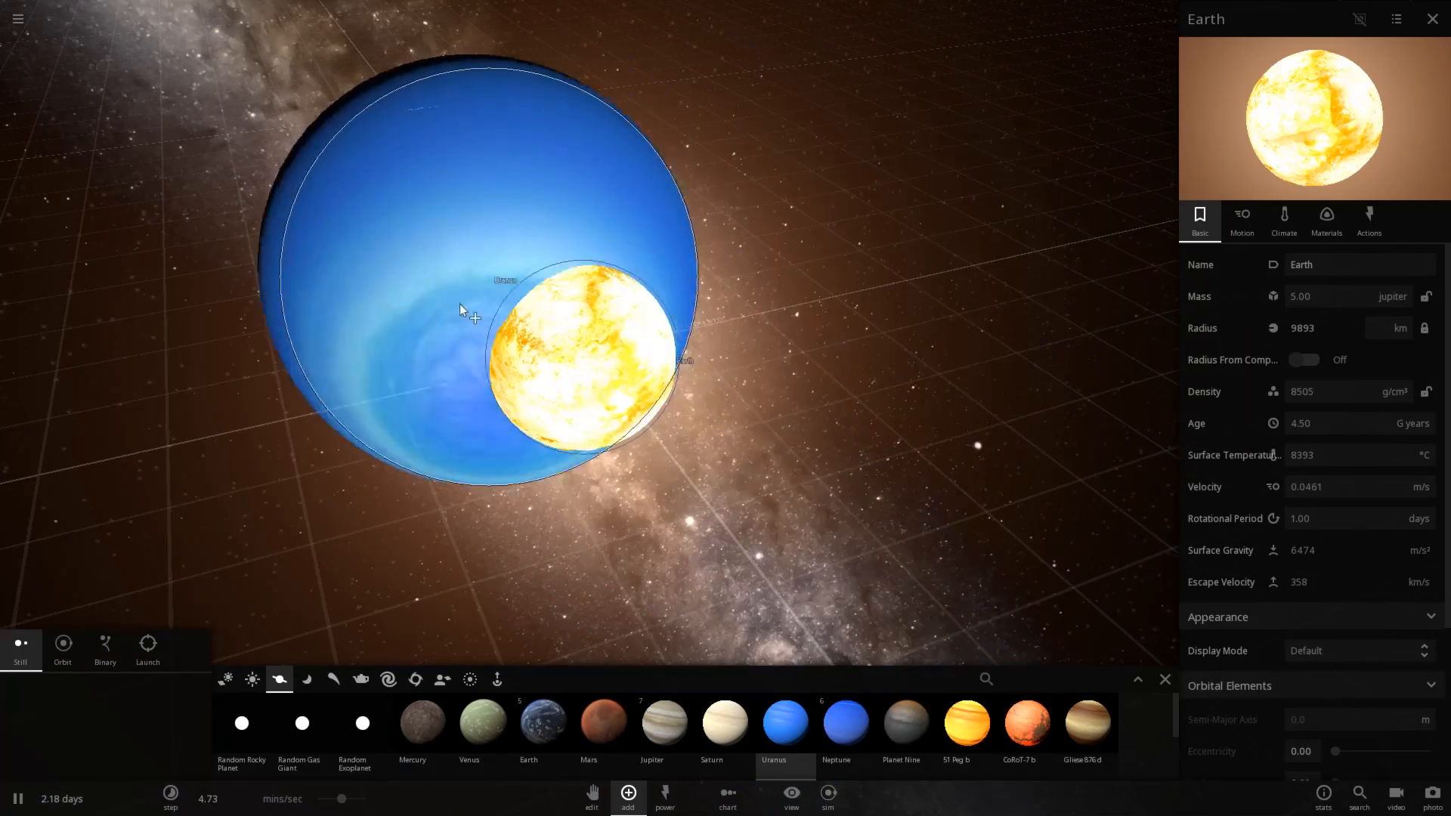
Place Uranus right against the molten Earth and launch it into the collision.
drag(463, 310, 324, 527)
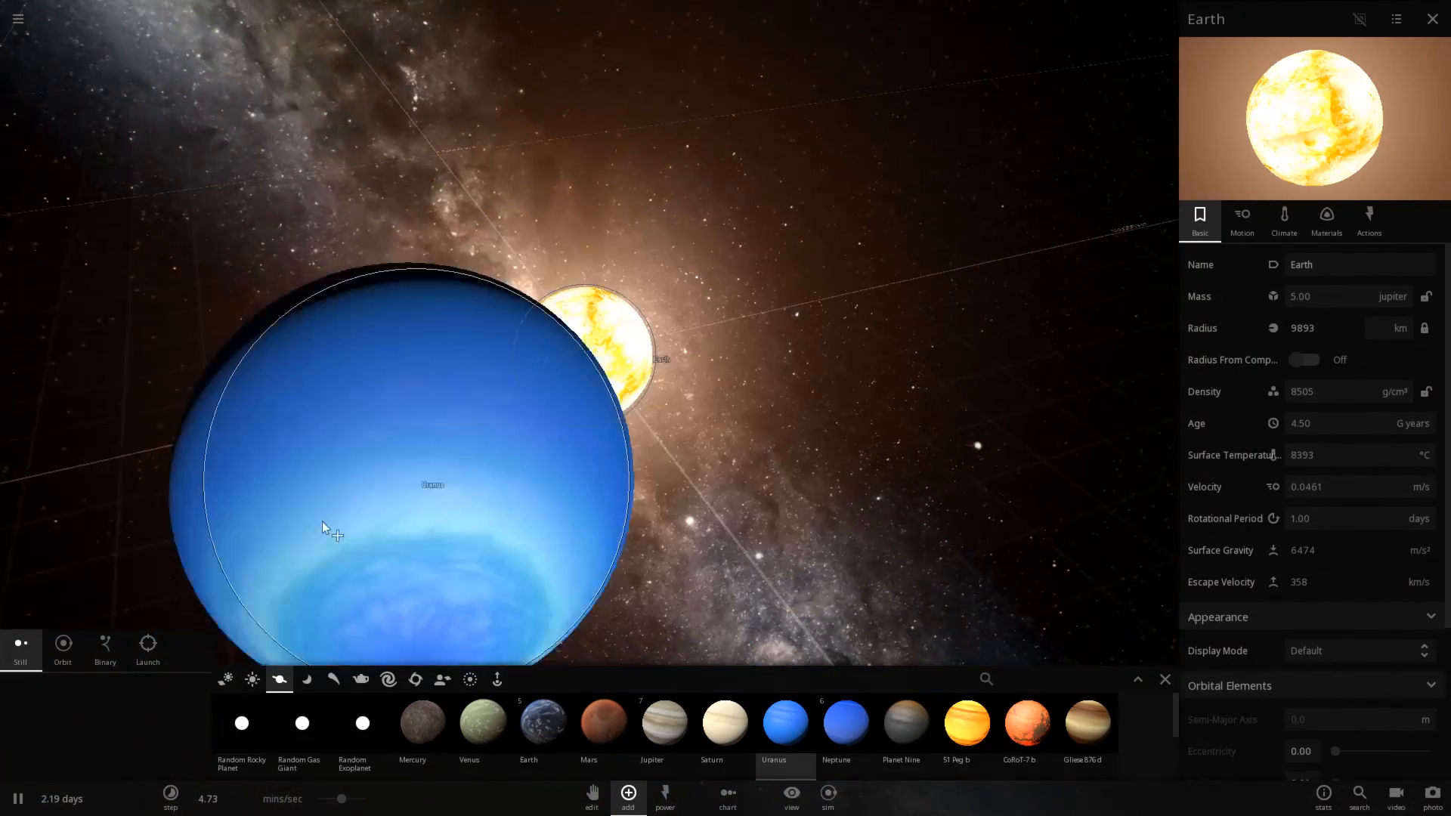
click(146, 649)
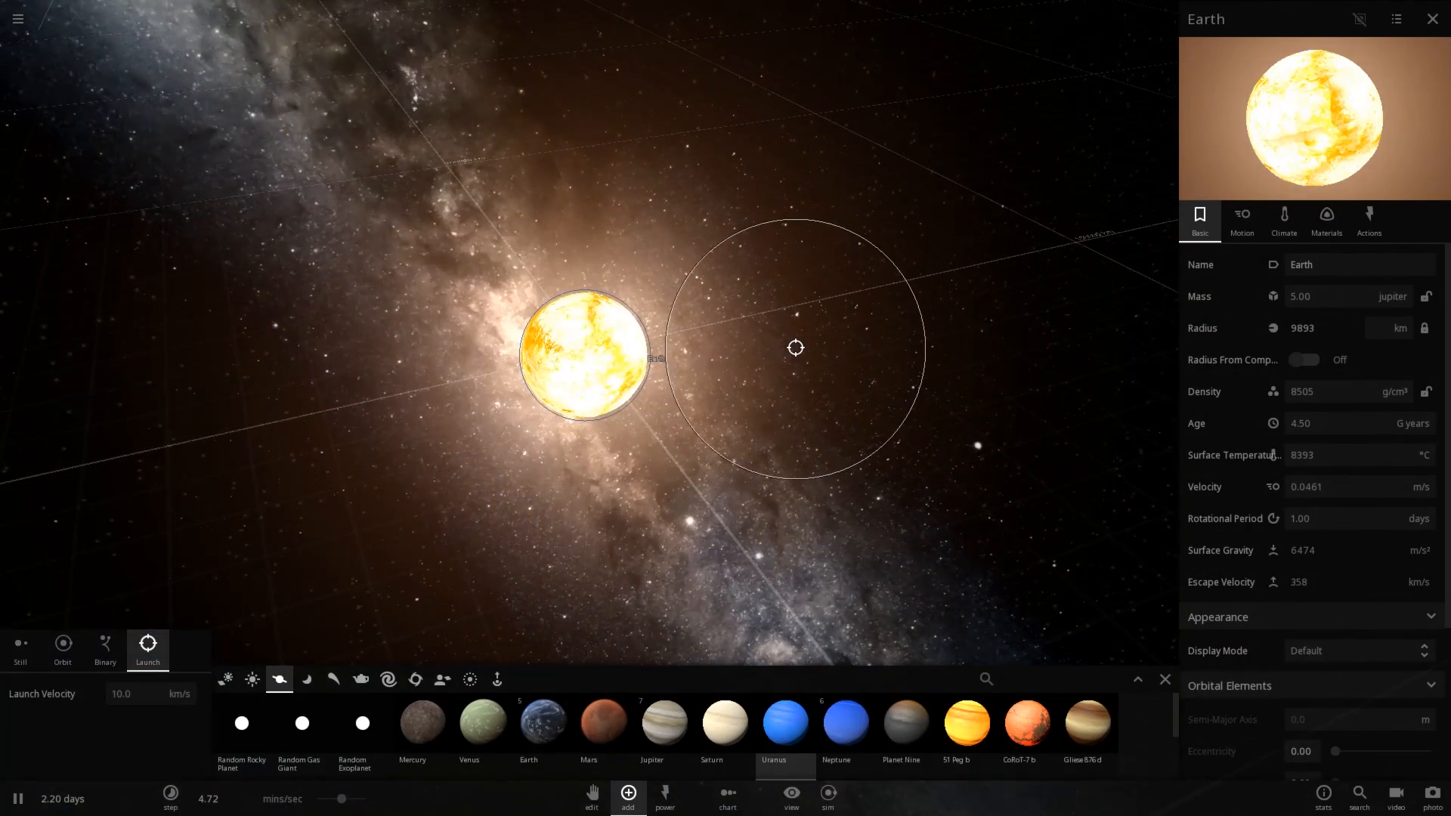
drag(796, 348, 767, 649)
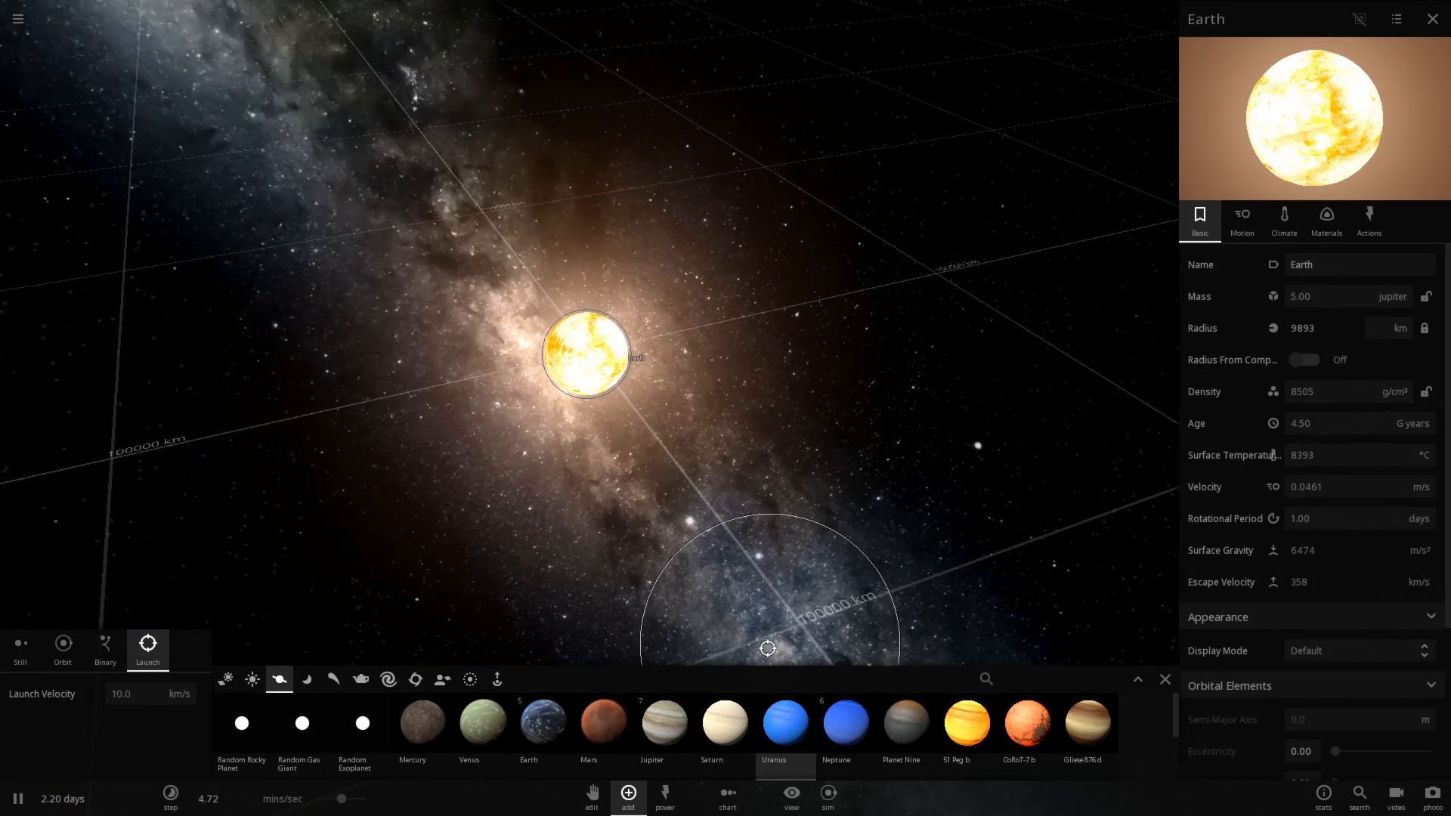
mouse_move(785, 723)
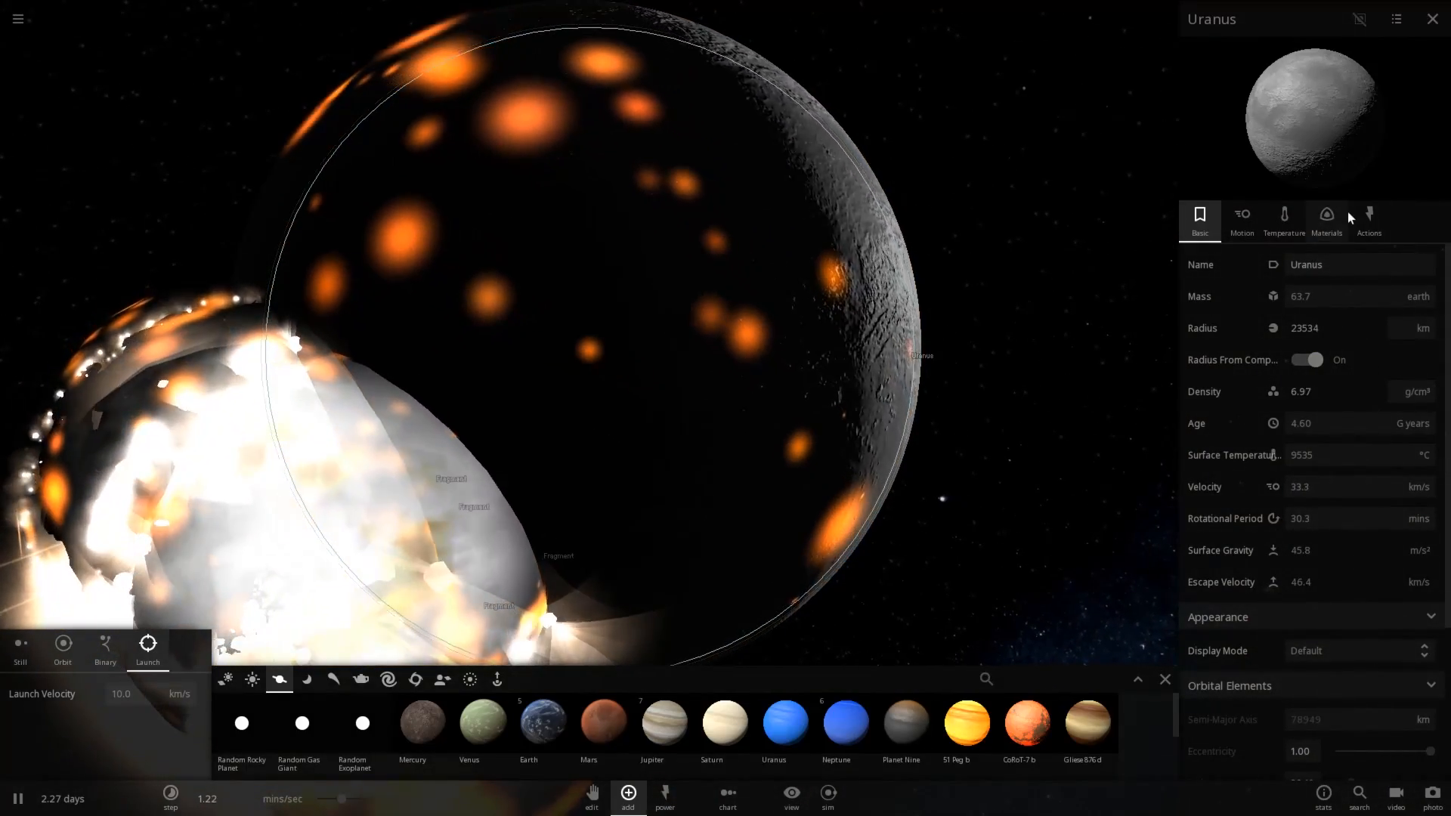
View Uranus's Materials composition — 76.5 Earth masses of mostly silicate and iron — while the simulation runs.
click(1326, 219)
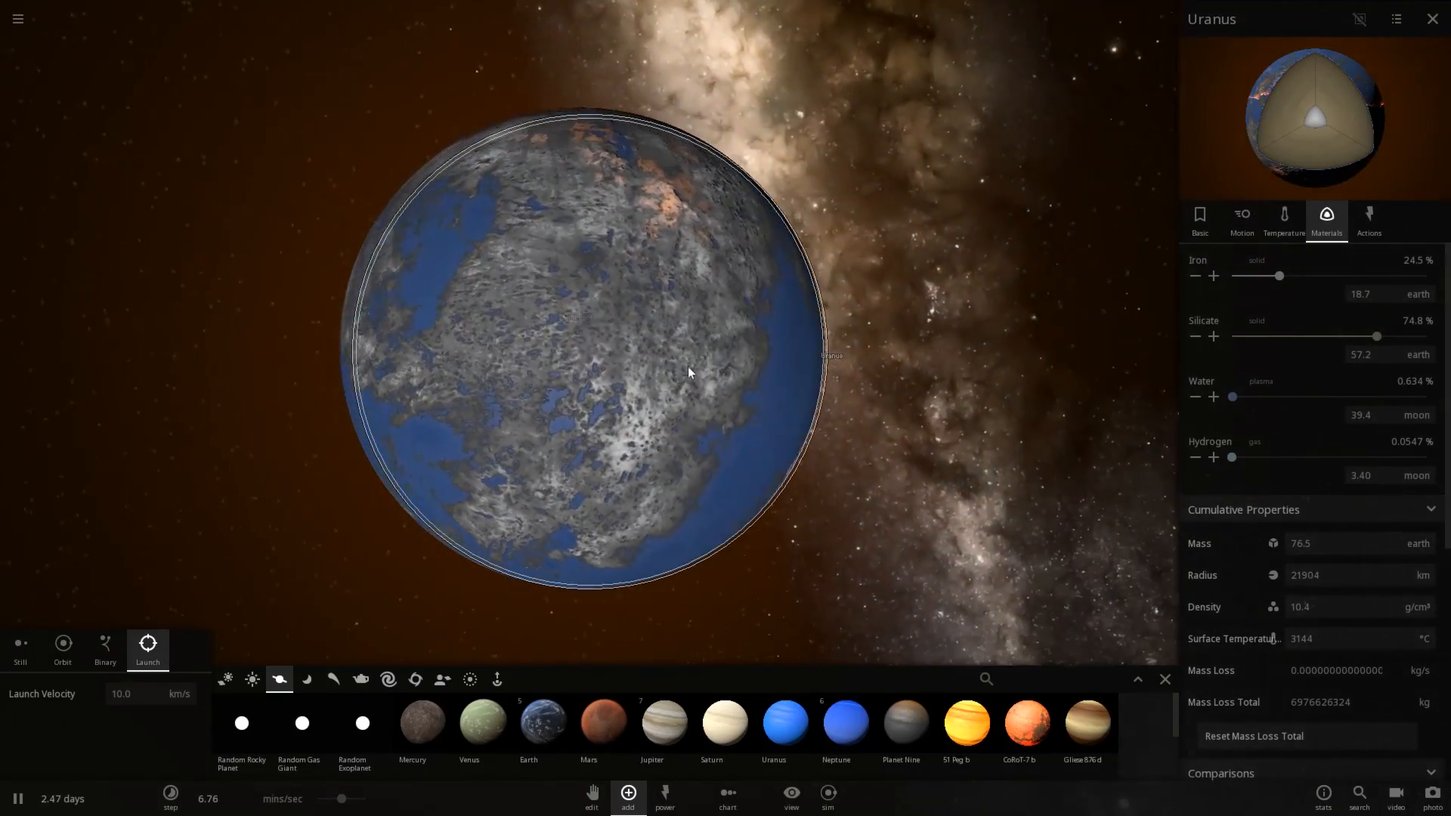
click(1199, 219)
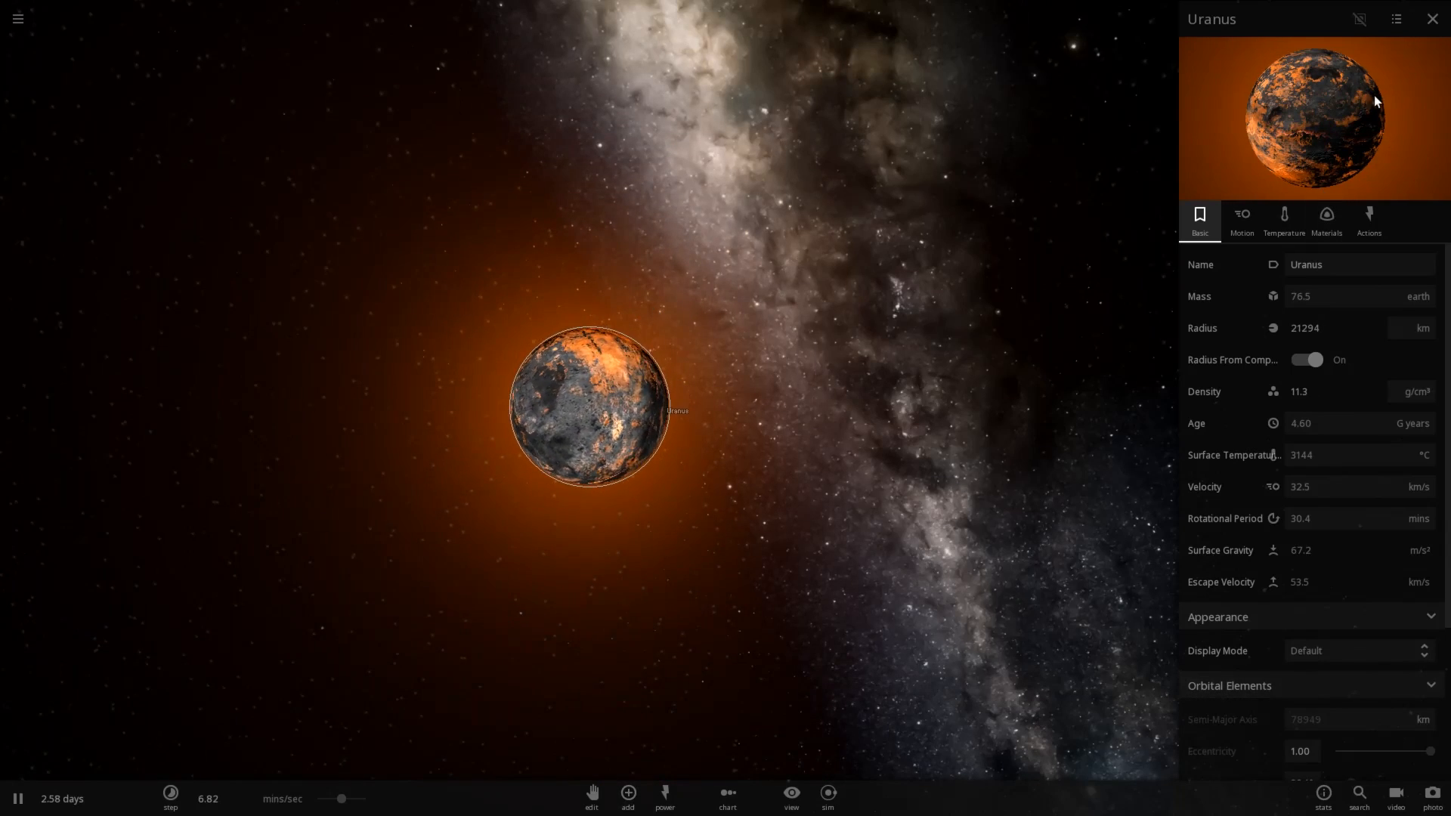
Close the Uranus properties panel, leaving the molten orange-glowing planet alone in view.
click(1432, 18)
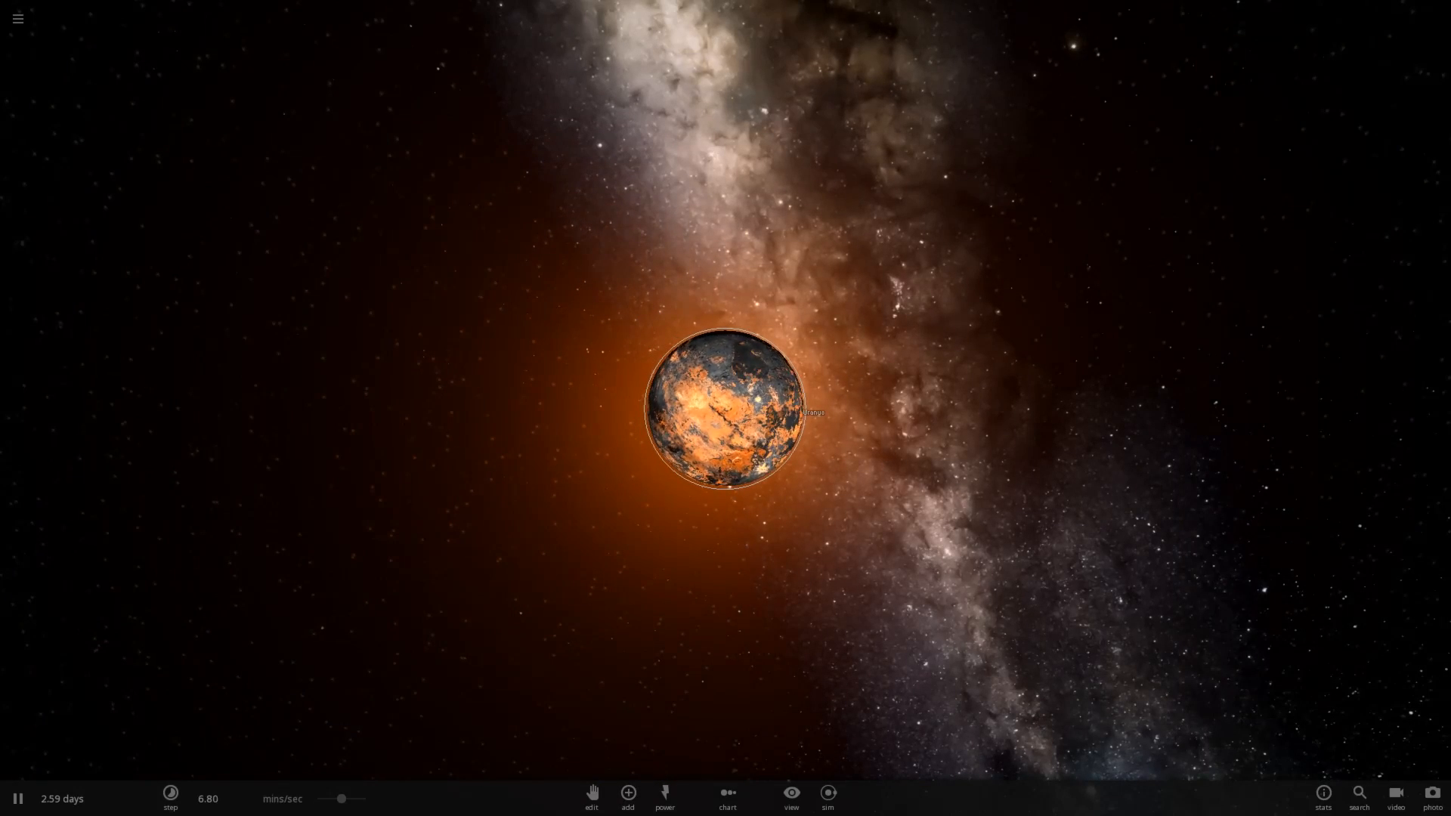